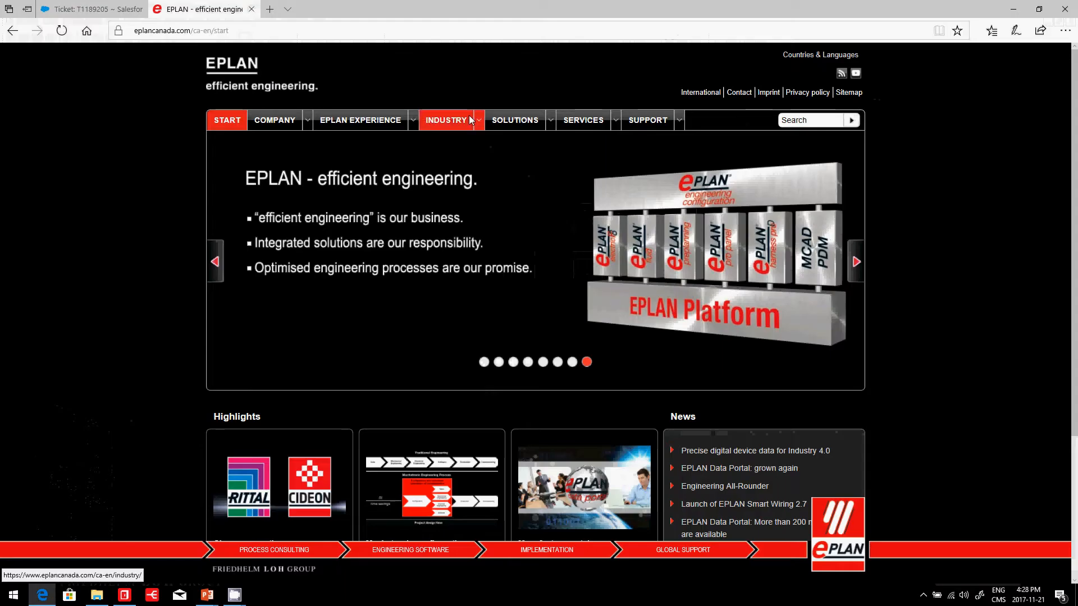
# Step: Reach the EPLAN Data Portal page via Solutions > Control cabinet engineering > EPLAN Pro Panel
pyautogui.click(514, 120)
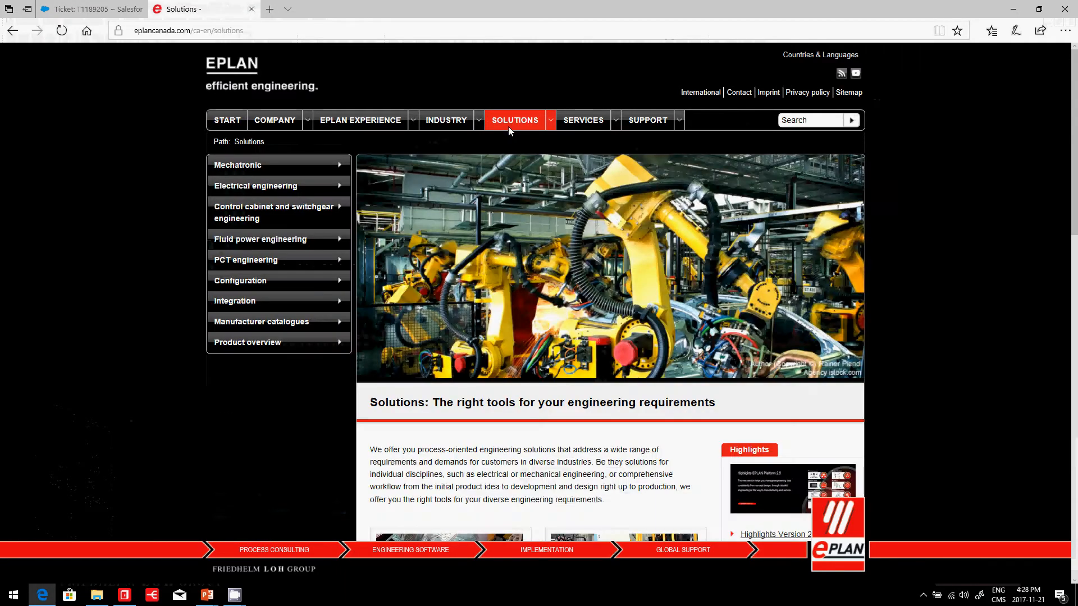
pyautogui.click(274, 212)
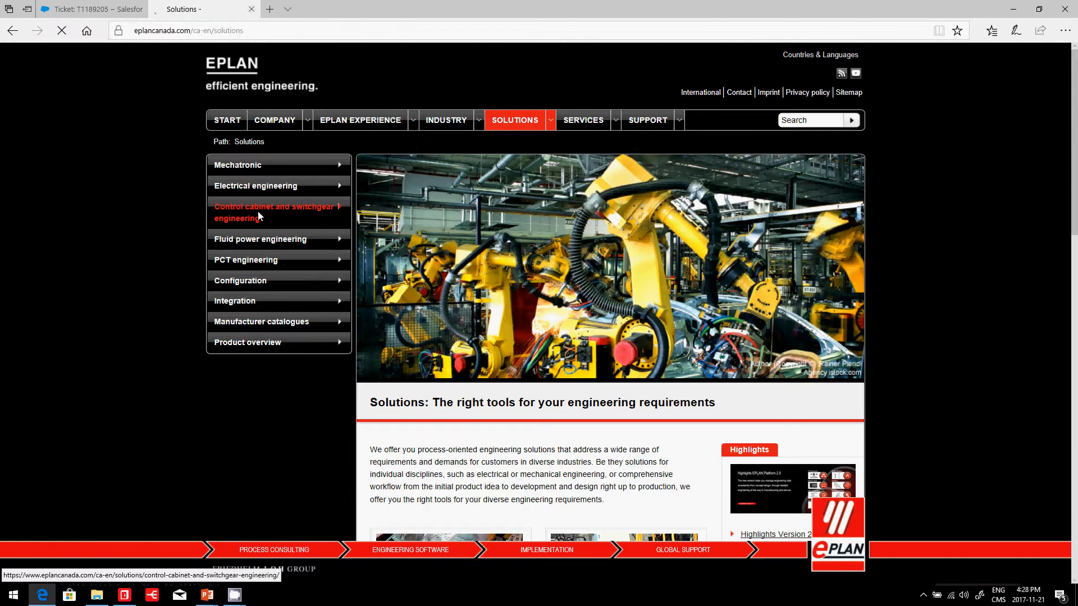
pyautogui.click(274, 212)
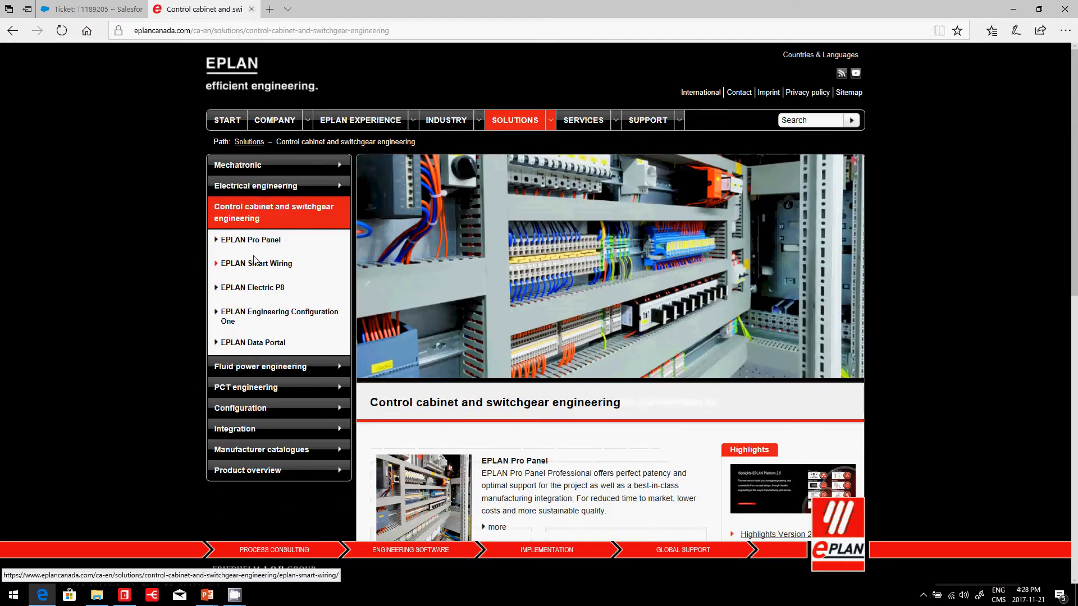
pyautogui.click(250, 239)
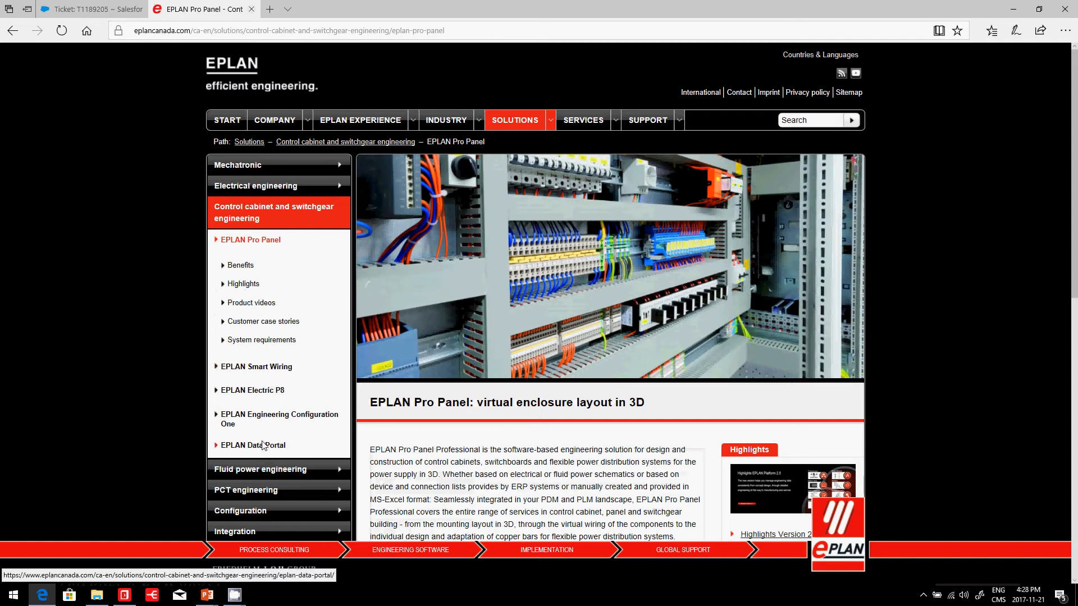
pyautogui.click(252, 445)
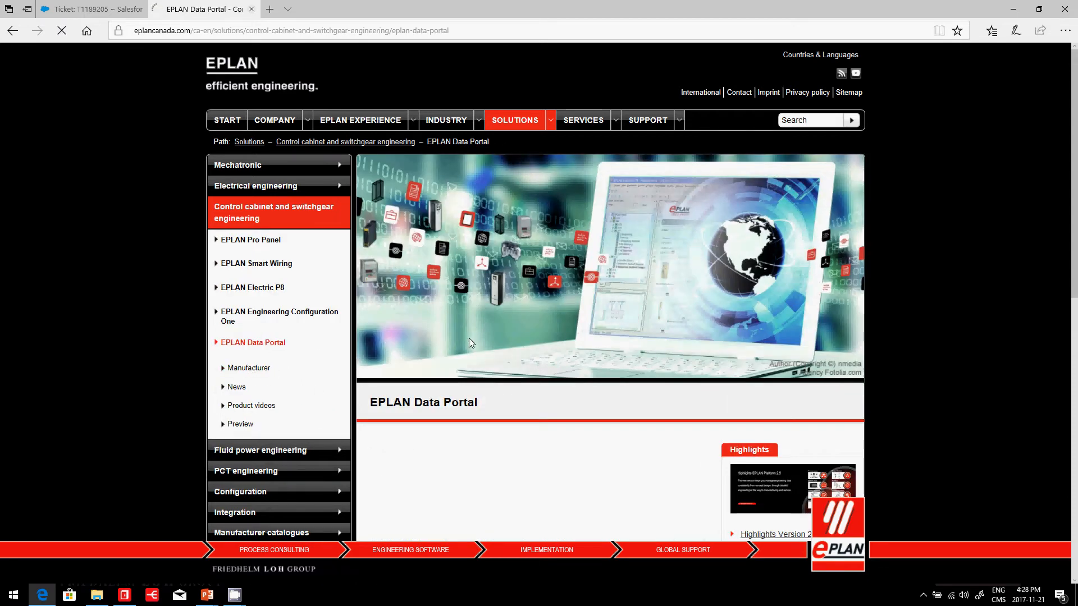
pyautogui.click(249, 369)
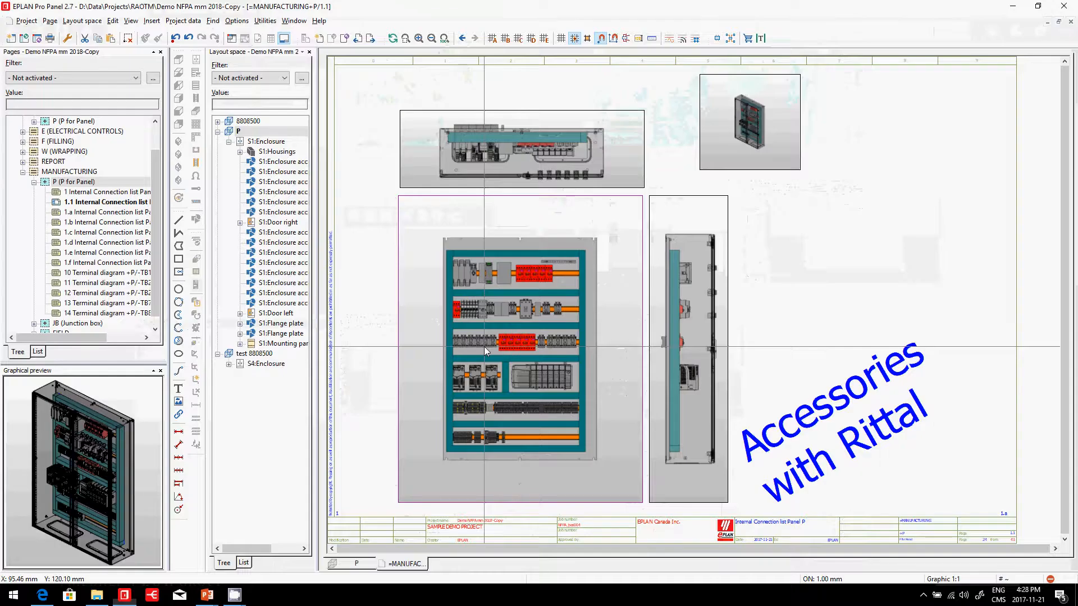
# Step: Show layout space 8808500 in 3D and launch the Data Portal from Utilities
pyautogui.click(248, 121)
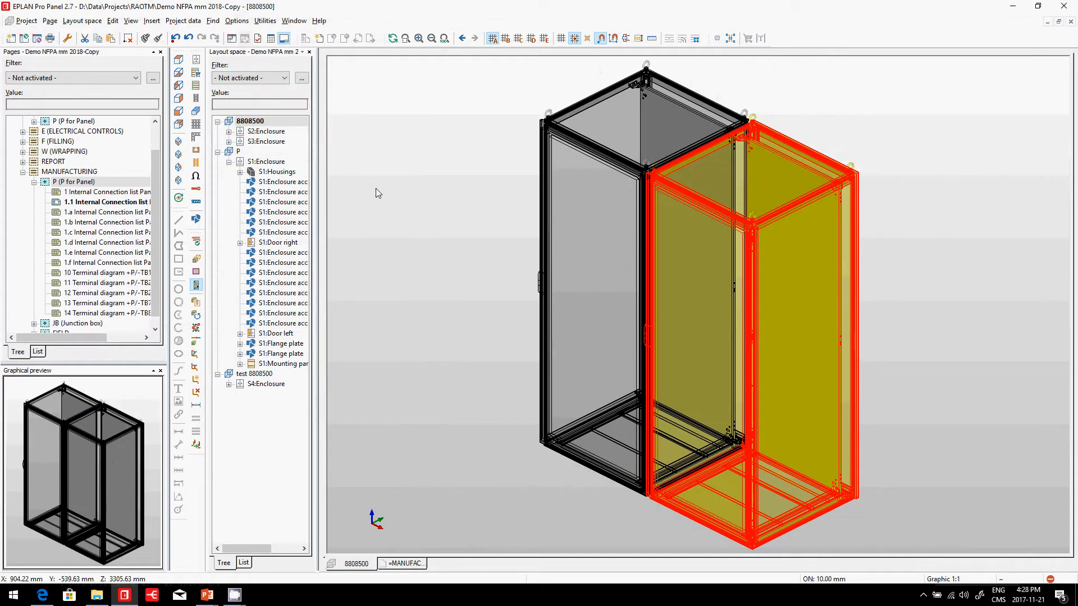
pyautogui.click(265, 21)
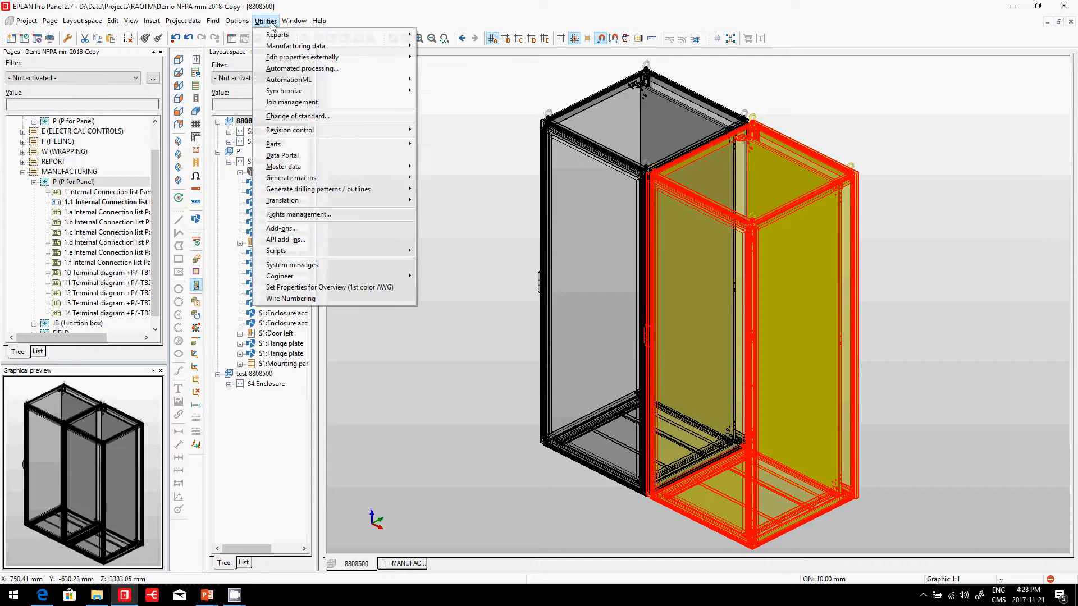
pyautogui.click(282, 155)
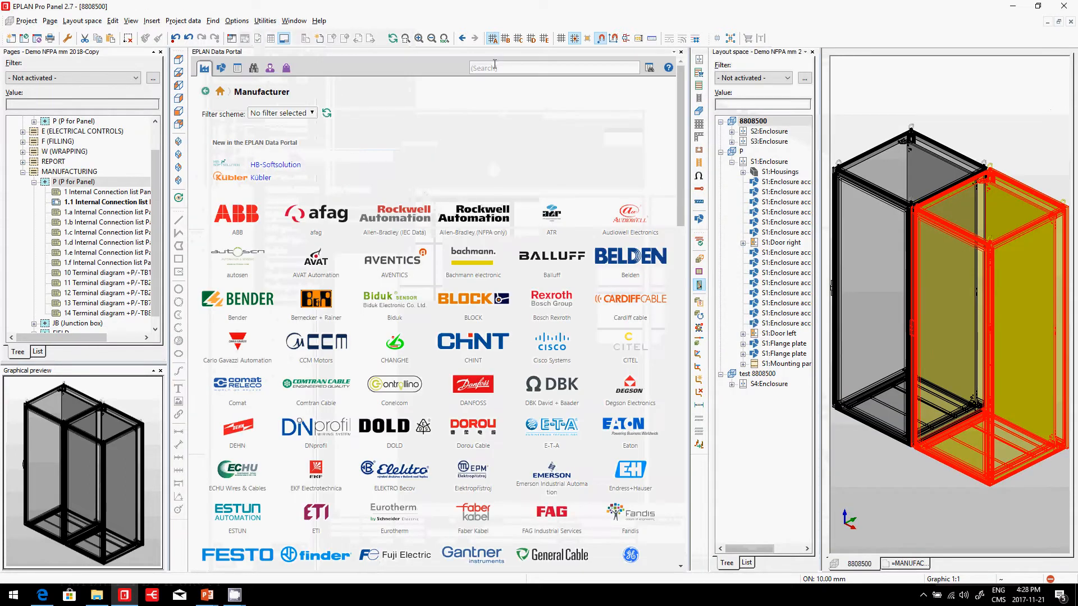
# Step: Enter part number 8808500 in the Data Portal search field
pyautogui.write('88085')
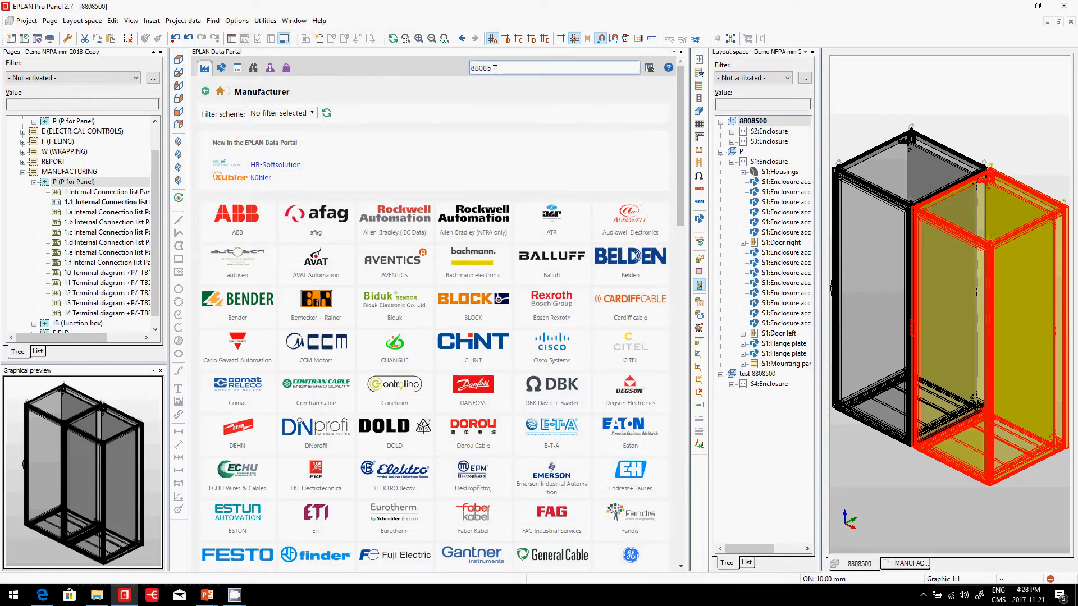
pyautogui.write('8808500')
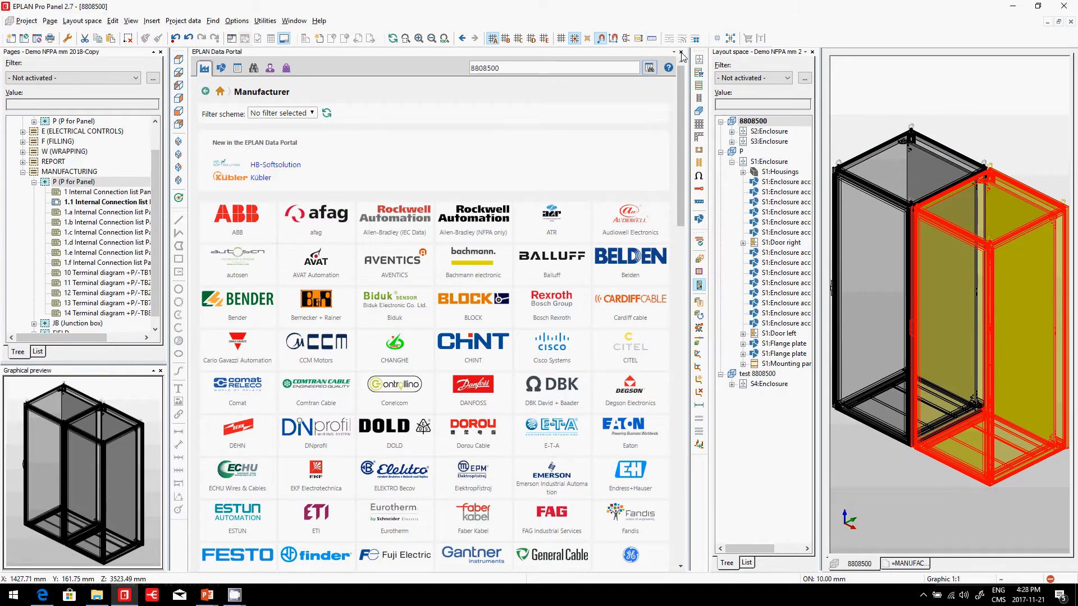
# Step: Select plinth RIT.TS_base_RAL_7035_100_800x800 as an accessory of enclosure RIT.8808500
pyautogui.click(680, 52)
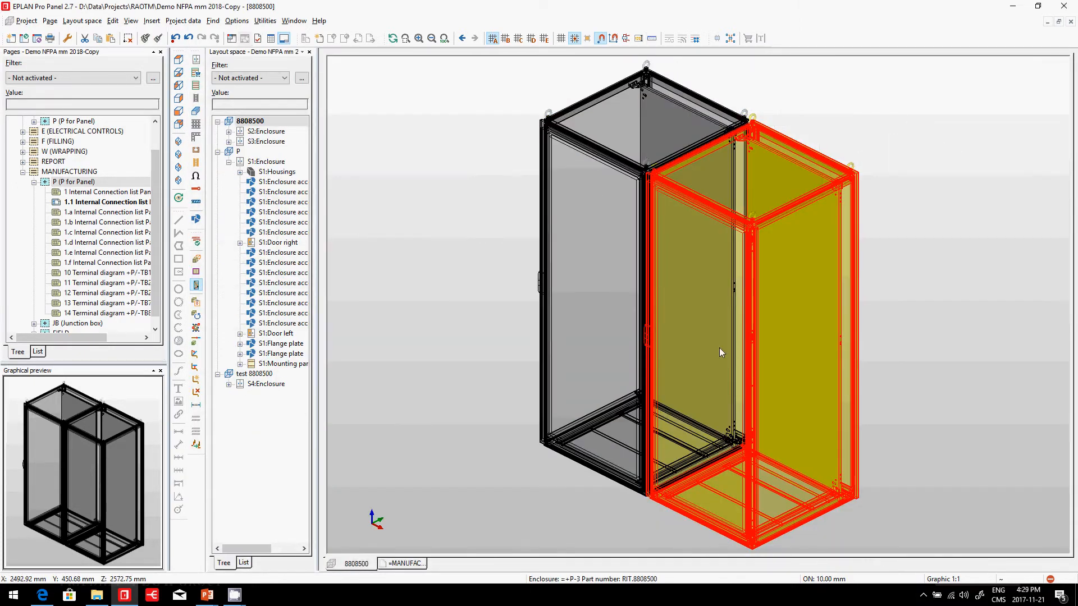
pyautogui.moveTo(588, 302)
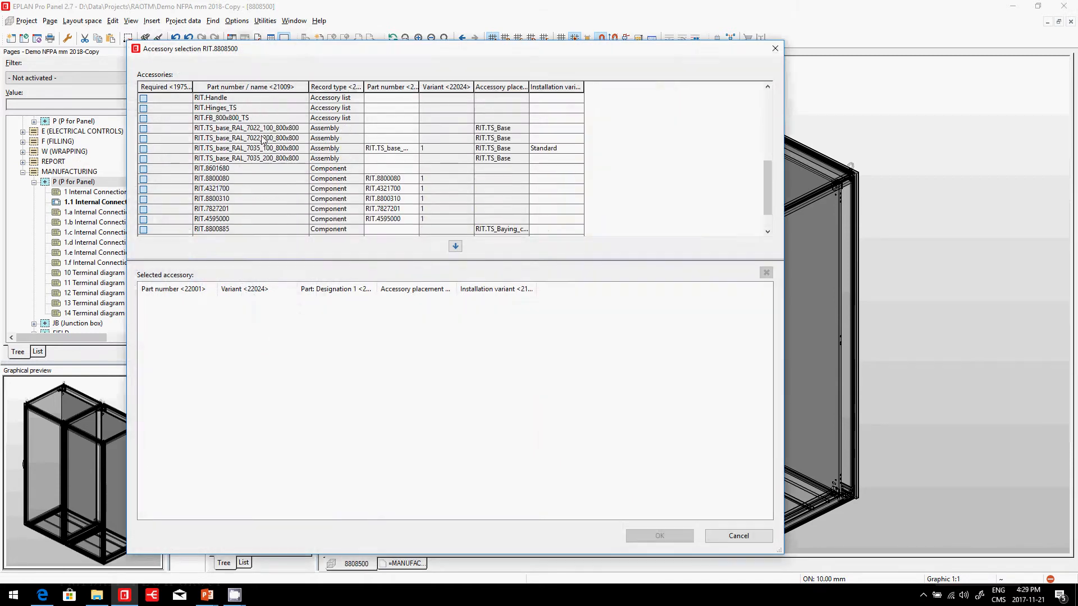
pyautogui.click(246, 148)
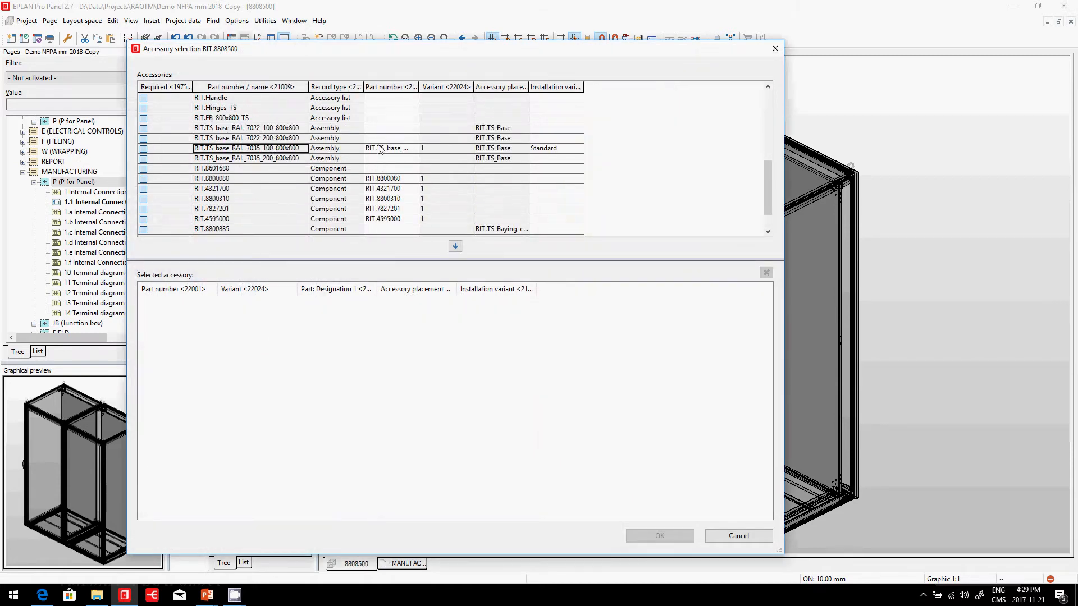
pyautogui.click(388, 148)
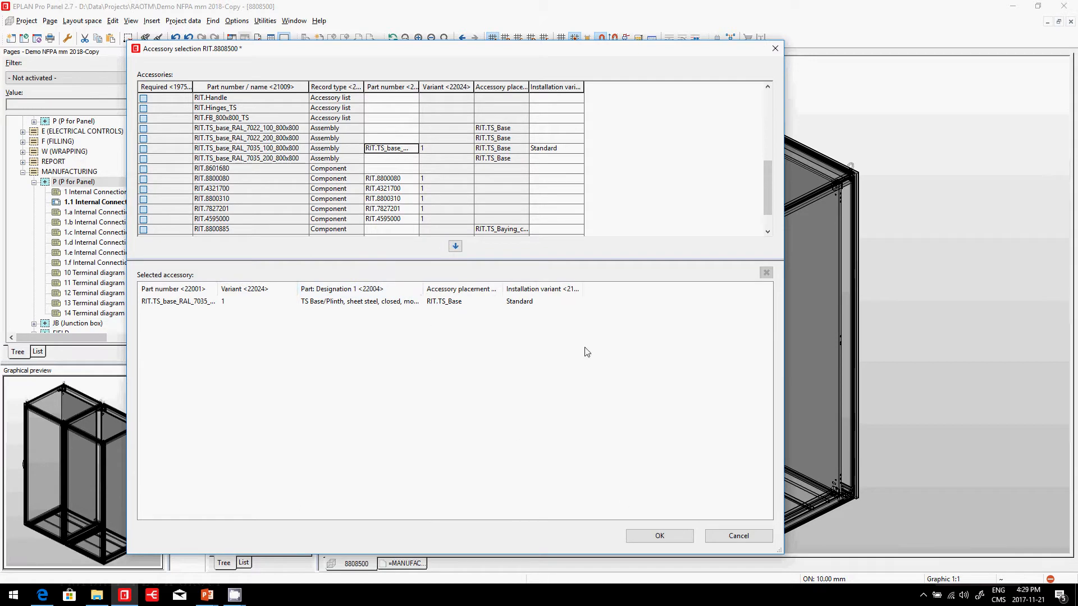
pyautogui.click(658, 535)
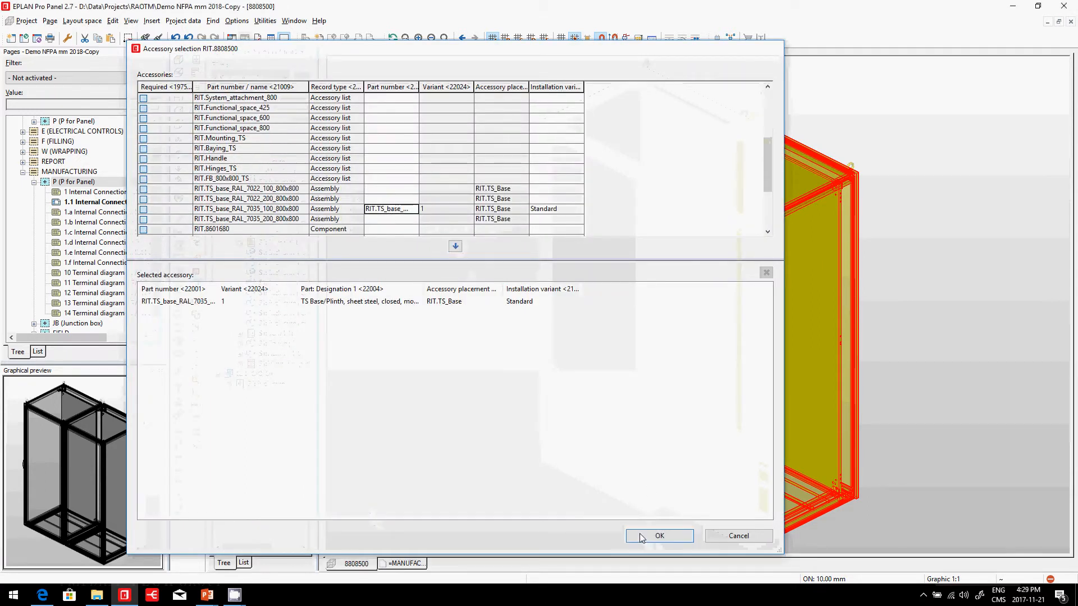
# Step: Confirm the plinth, then jump from RIT.8808500's Accessories list to the TS base part record
pyautogui.click(659, 536)
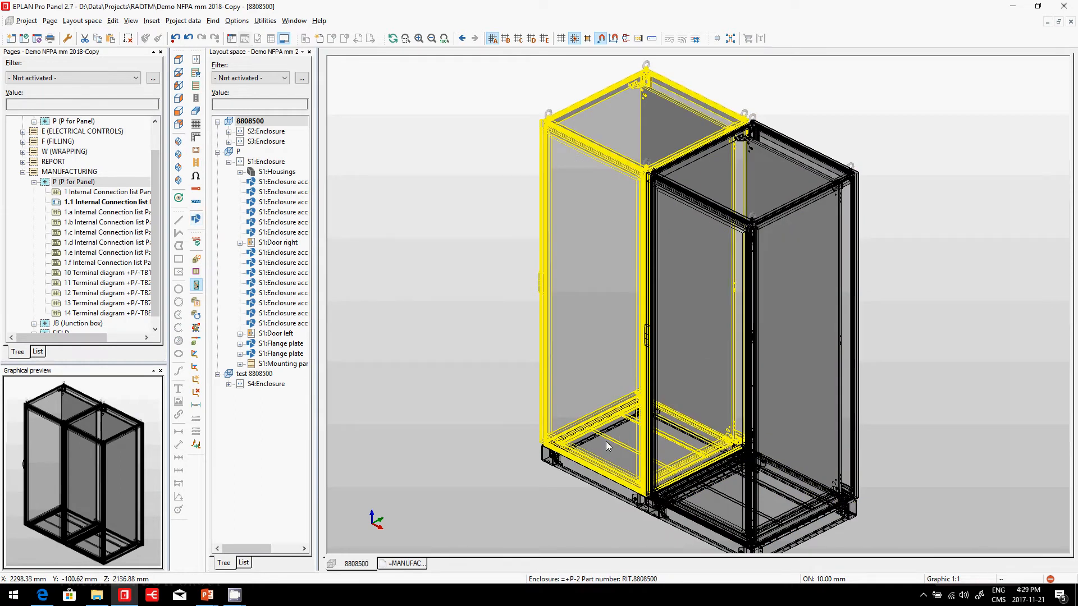
pyautogui.moveTo(570, 378)
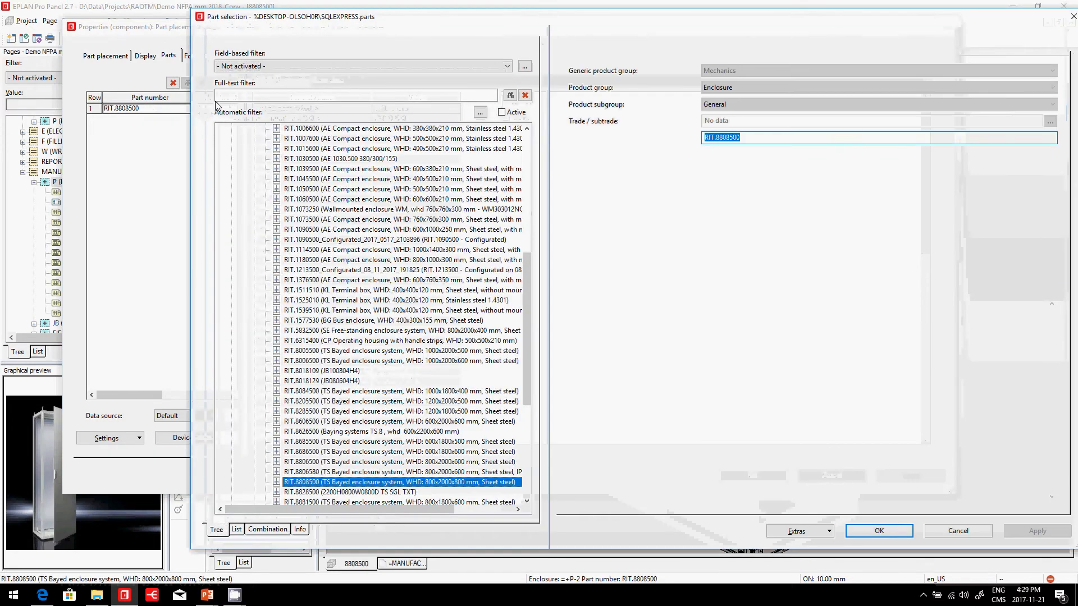
pyautogui.click(746, 45)
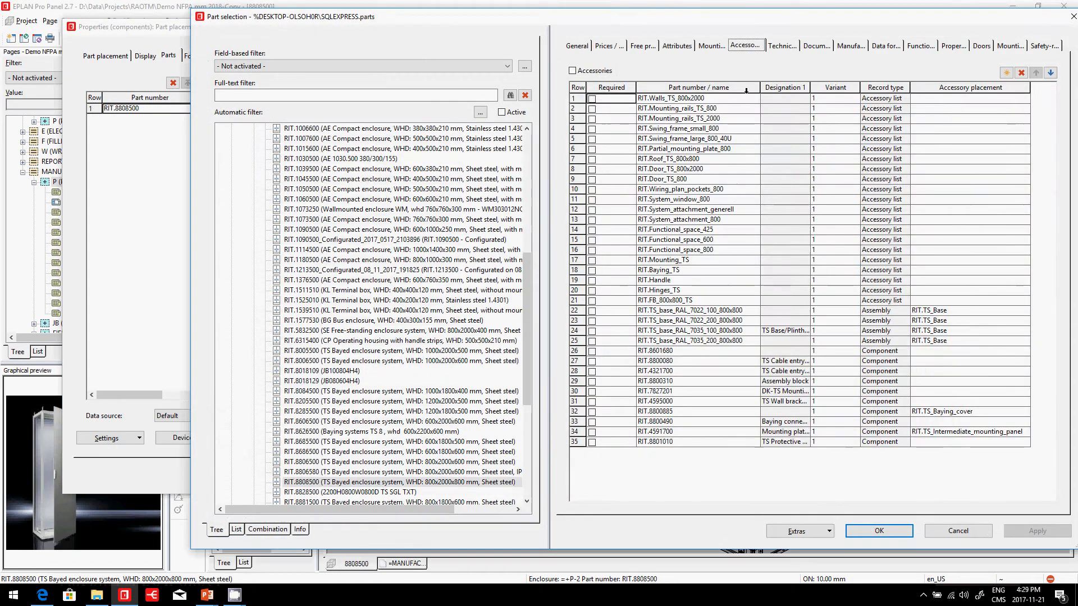
pyautogui.moveTo(730, 215)
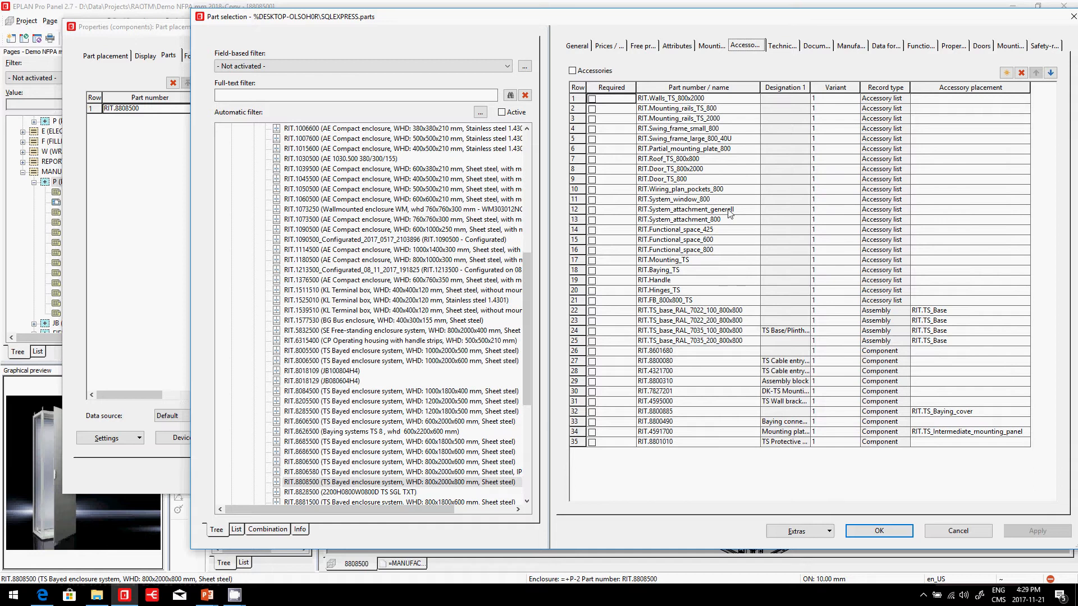
pyautogui.click(691, 331)
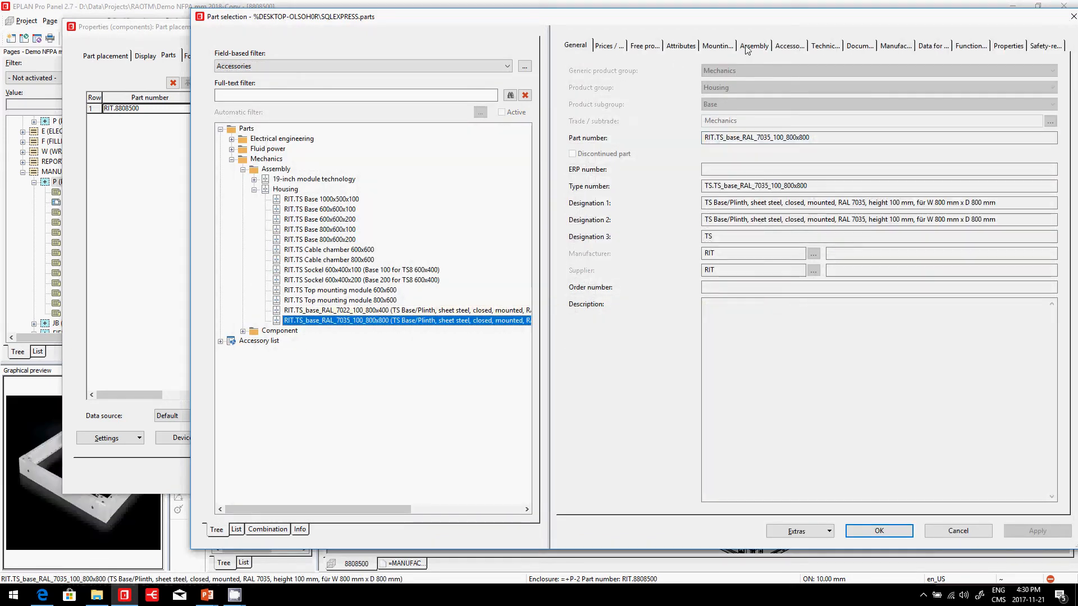
pyautogui.moveTo(427, 330)
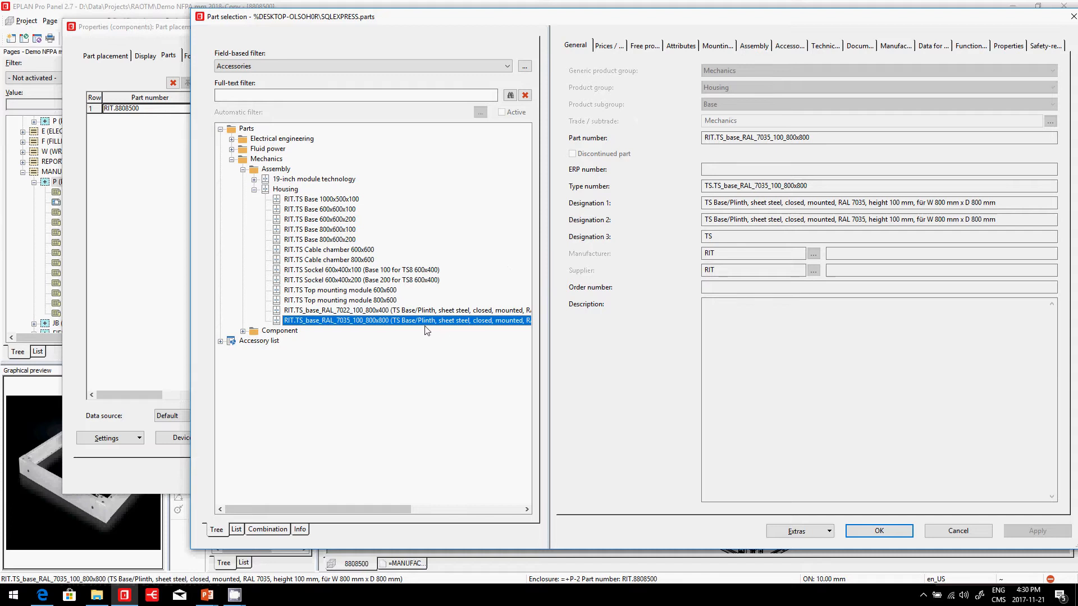
# Step: Check the plinth's assembly parts (RIT.8601805, RIT.8601085), then go to accessory list RIT.Door_TS_800x2000
pyautogui.click(753, 45)
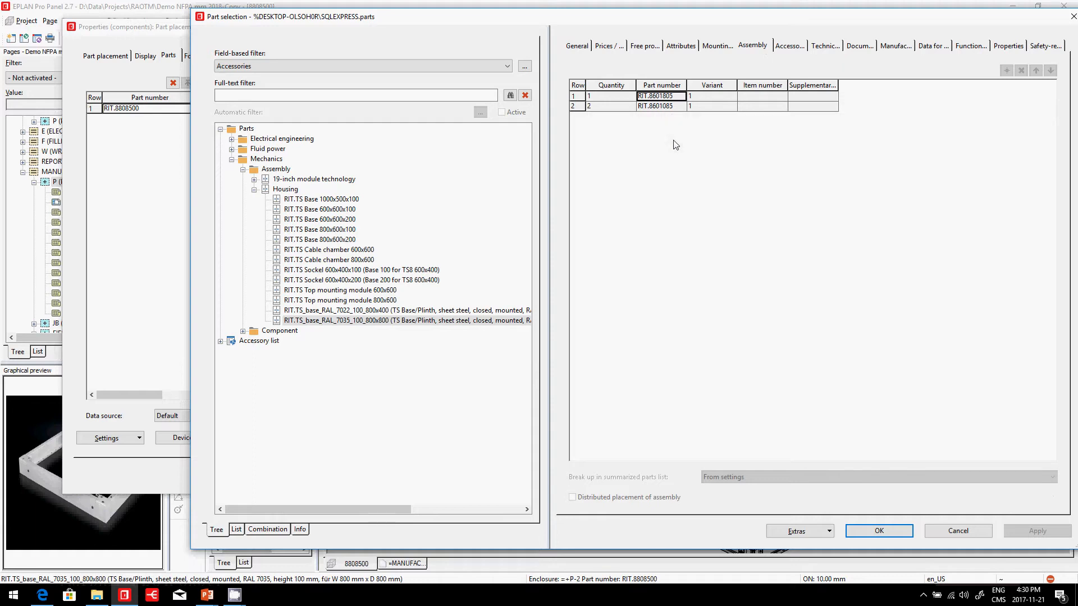
pyautogui.moveTo(832, 326)
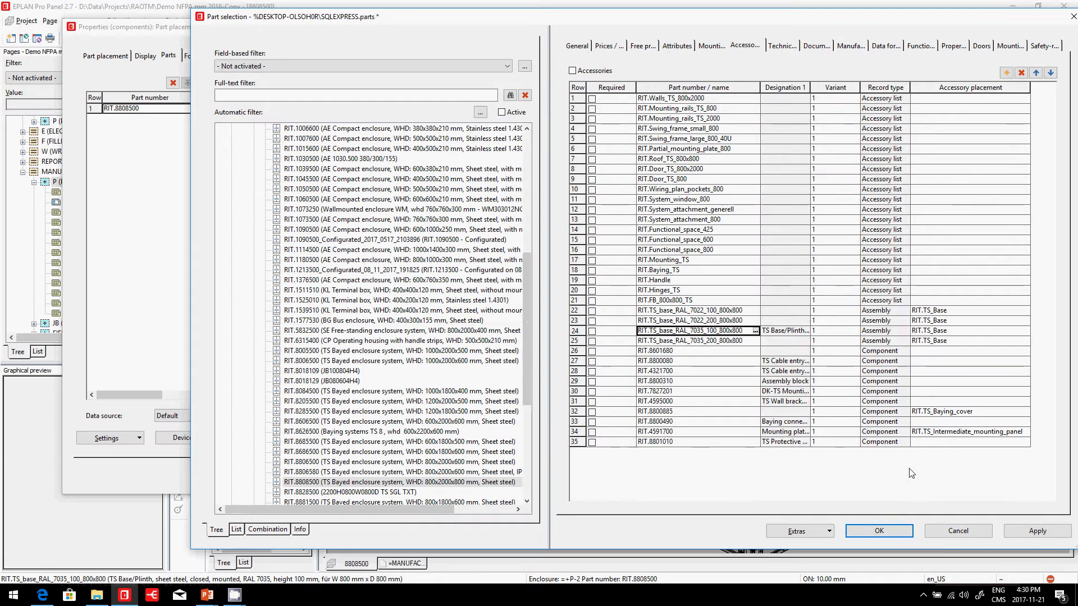
pyautogui.click(696, 169)
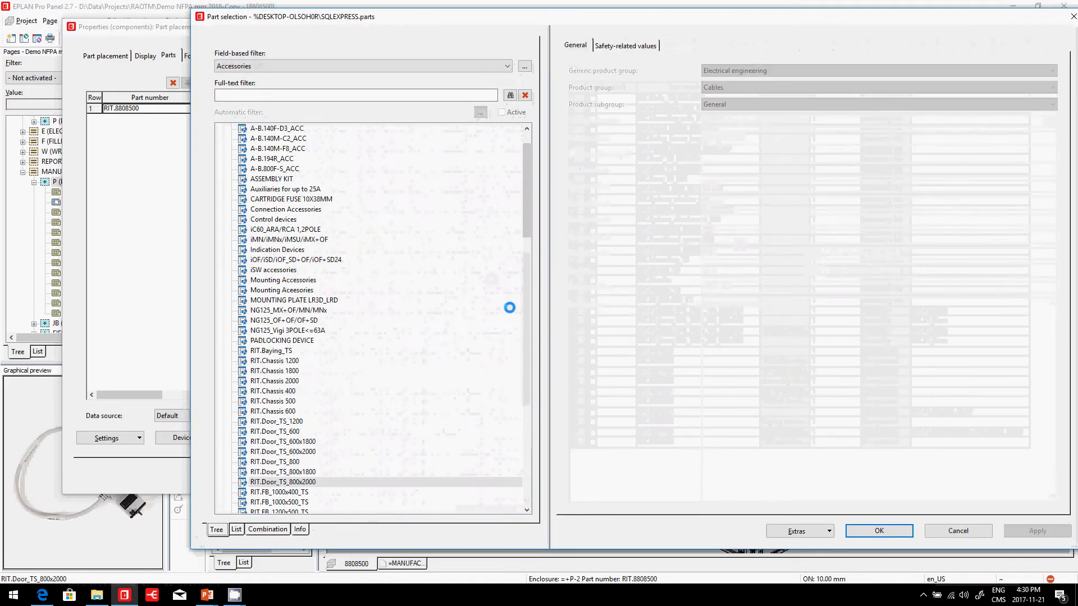
# Step: Review the four door parts RIT.8610805, RIT.7824202, RIT.8801450, RIT.5050067 and accept the list
pyautogui.click(617, 45)
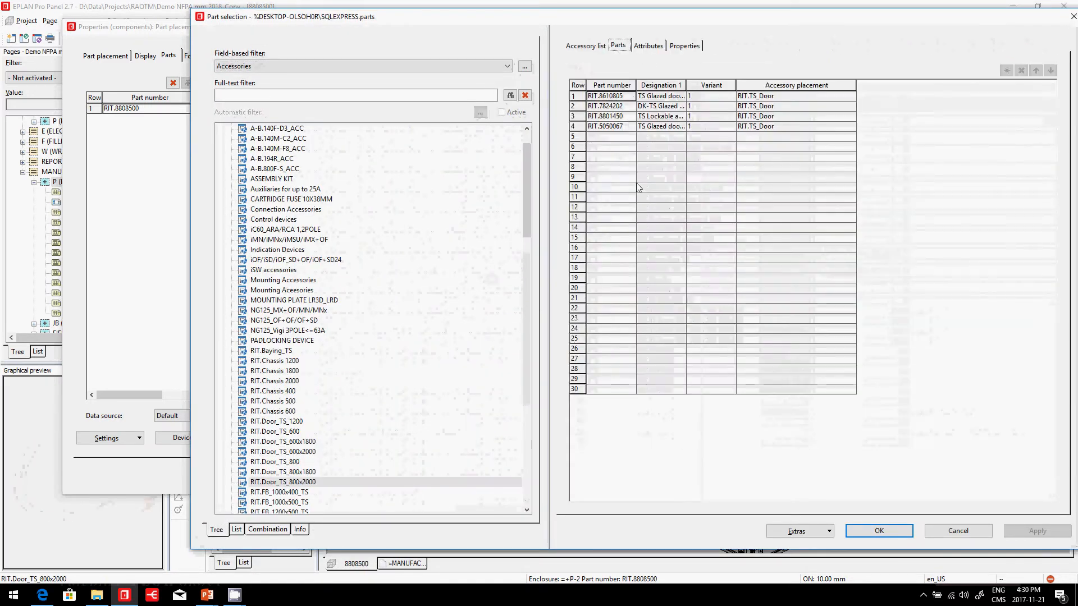
pyautogui.click(611, 95)
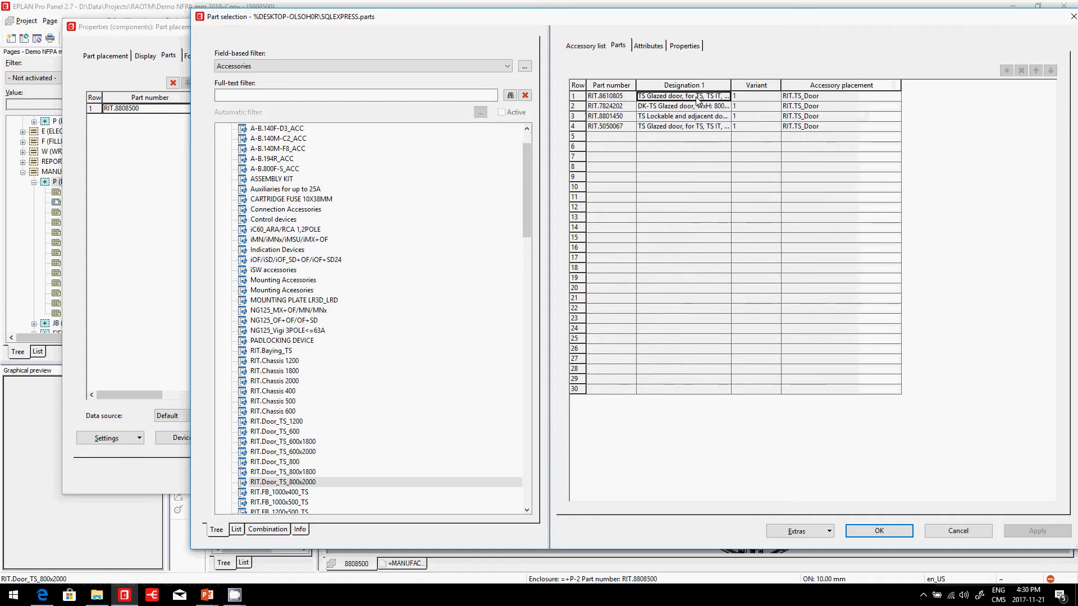
pyautogui.click(684, 115)
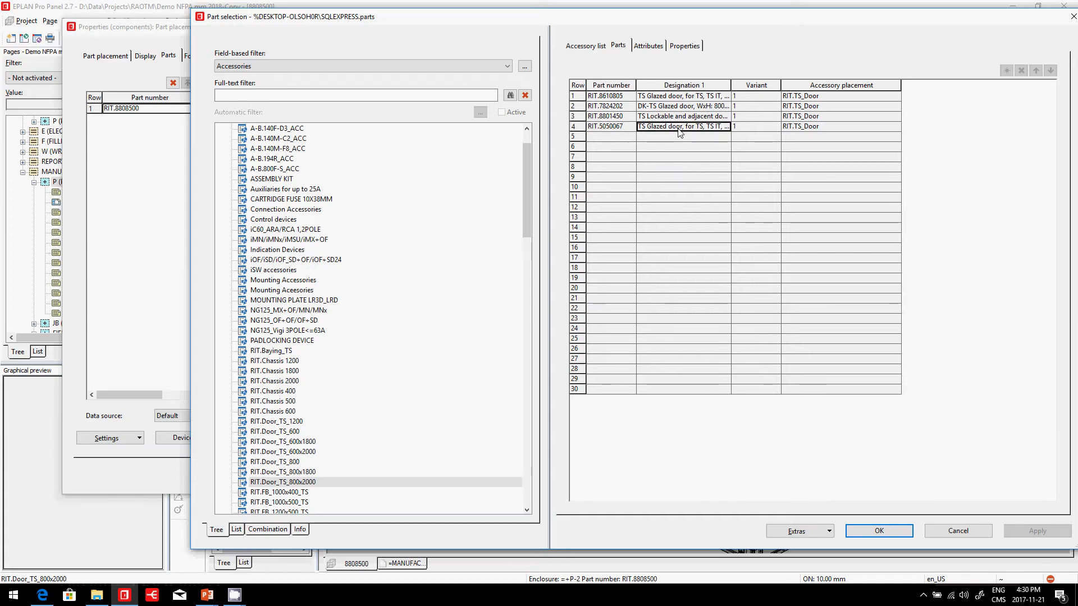
pyautogui.moveTo(625, 134)
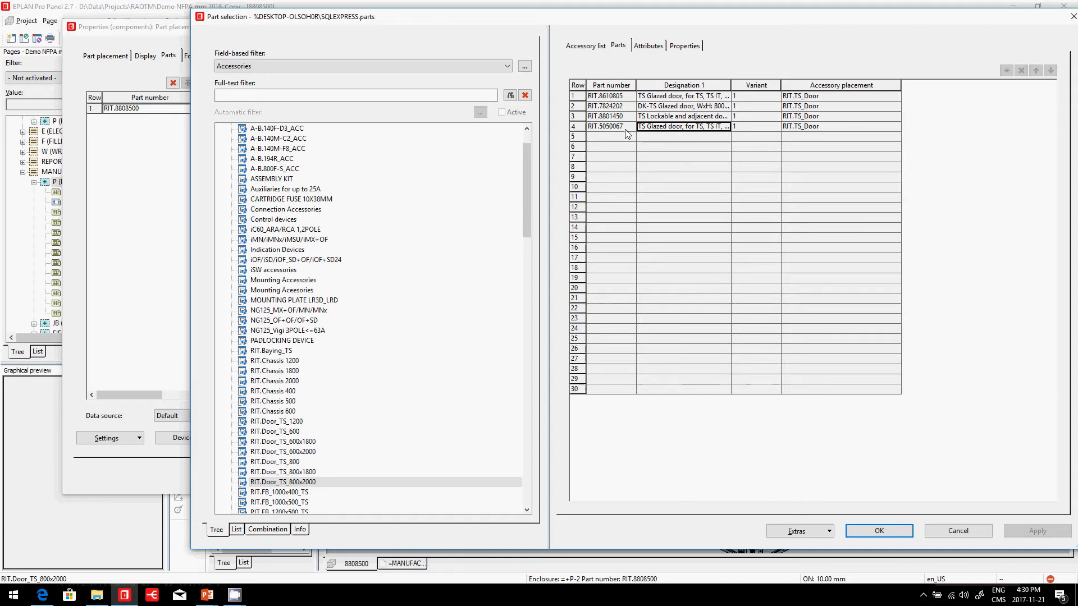
pyautogui.moveTo(625, 142)
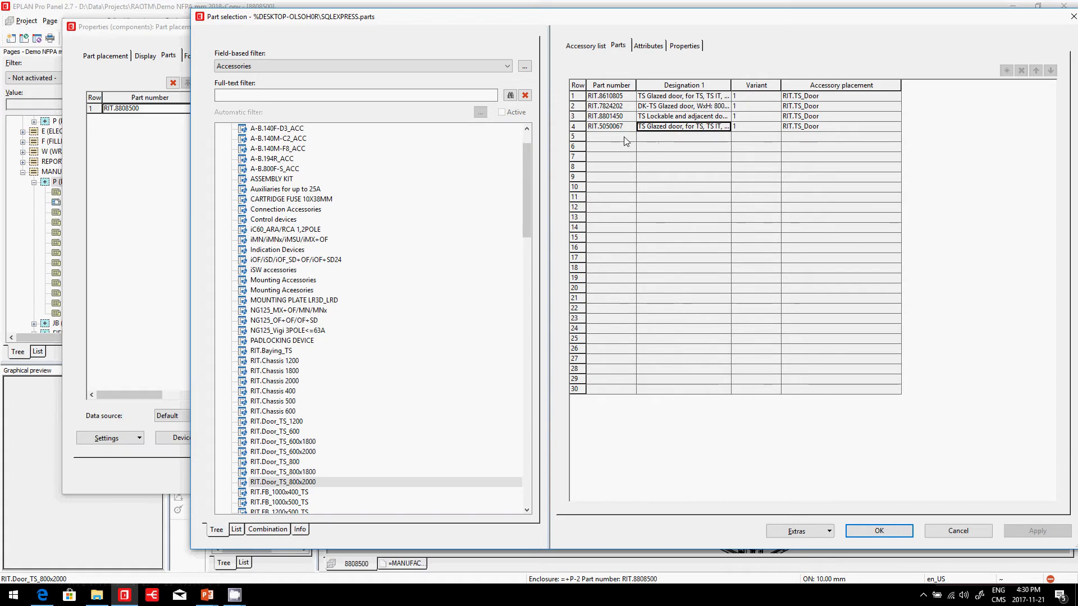
pyautogui.click(608, 125)
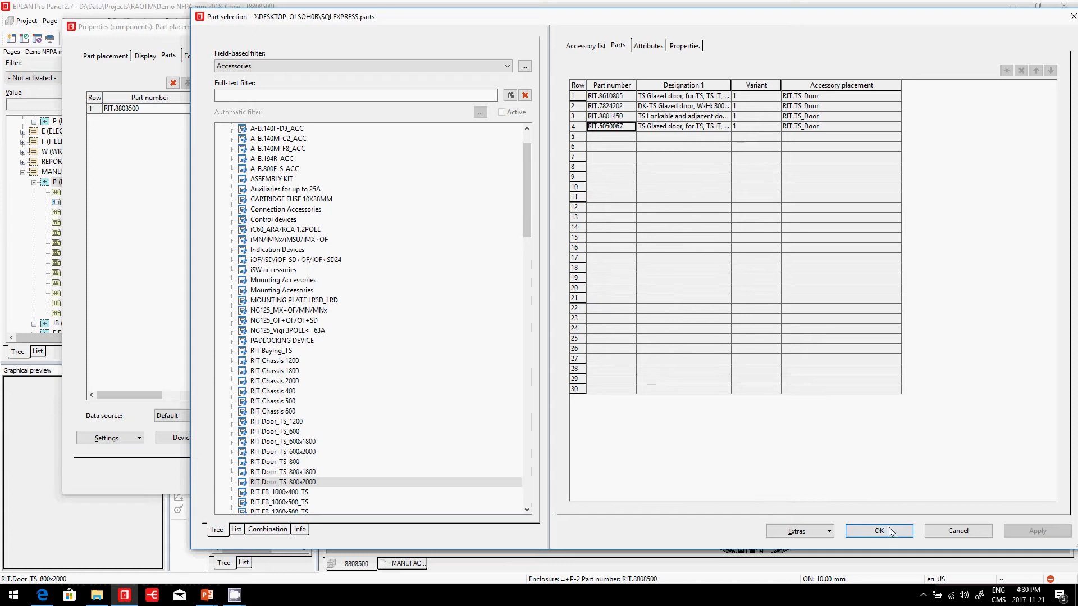
pyautogui.click(878, 531)
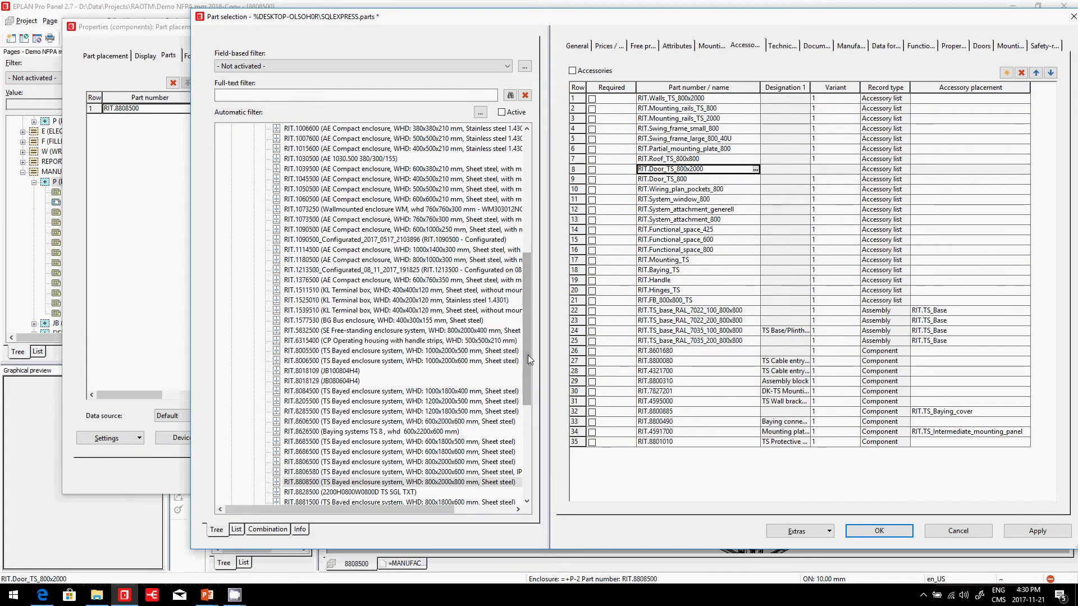
pyautogui.moveTo(978, 549)
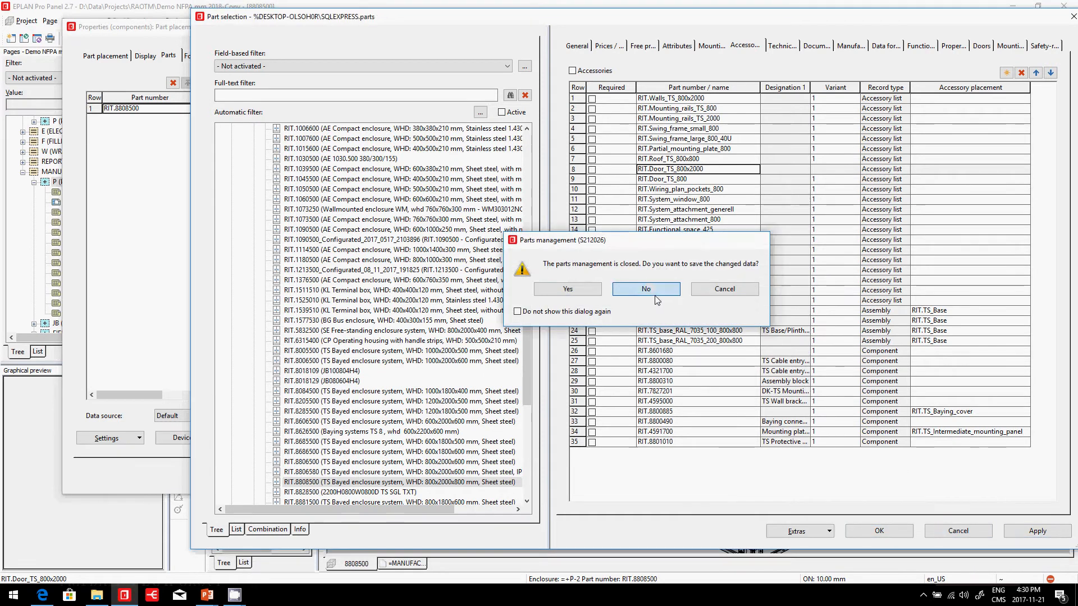
# Step: Answer the save prompt to close parts management and reopen accessory selection for RIT.8808500
pyautogui.click(644, 289)
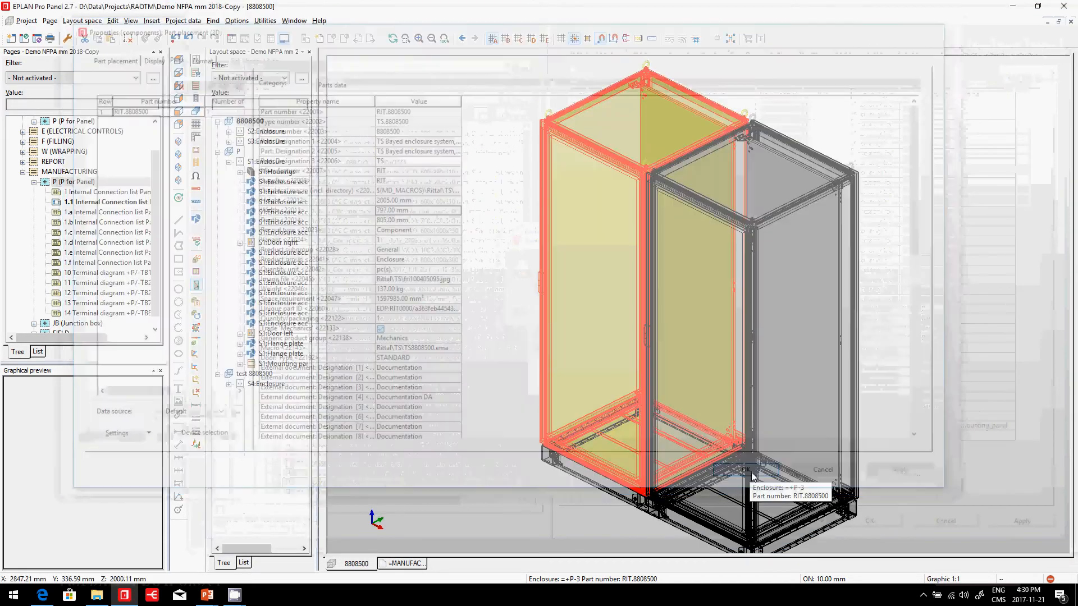
pyautogui.click(742, 470)
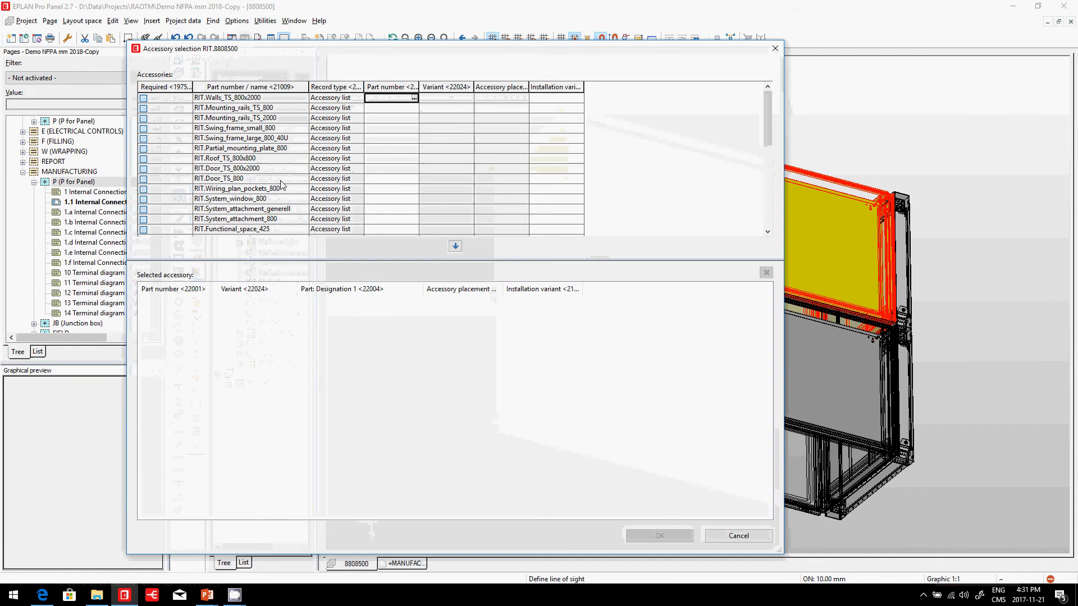
# Step: Assign glazed door RIT.5050067 with installation variant Back to Door_TS_800x2000 and apply it
pyautogui.click(251, 168)
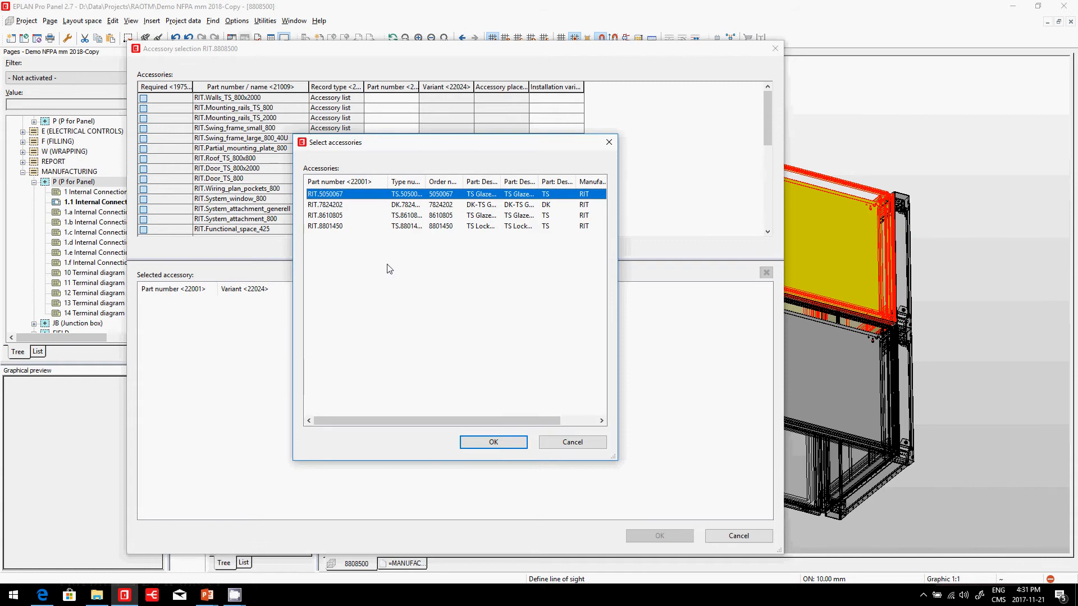
pyautogui.click(493, 443)
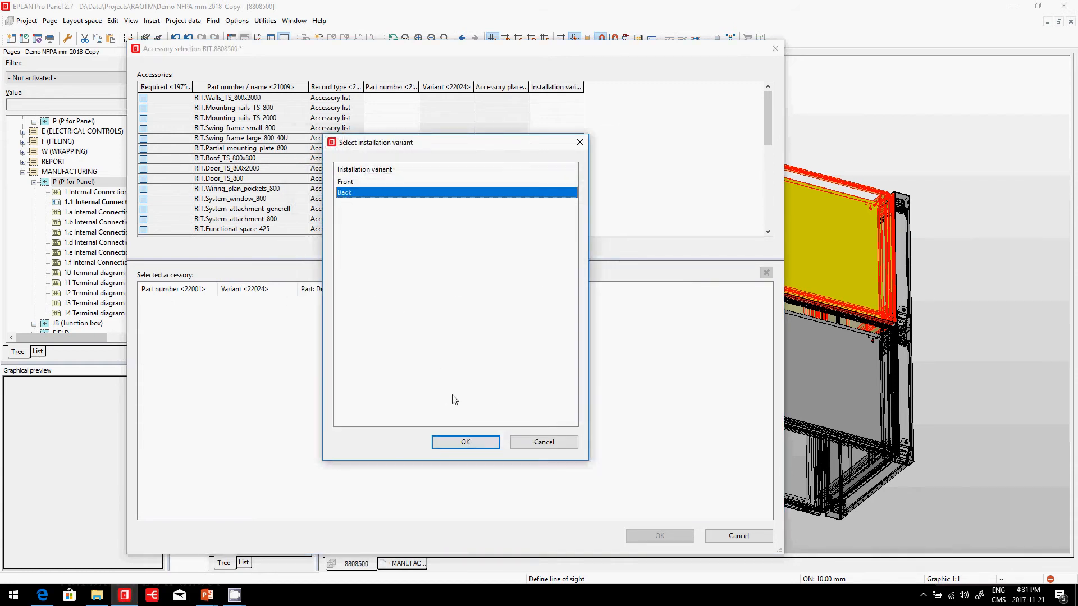
pyautogui.click(465, 442)
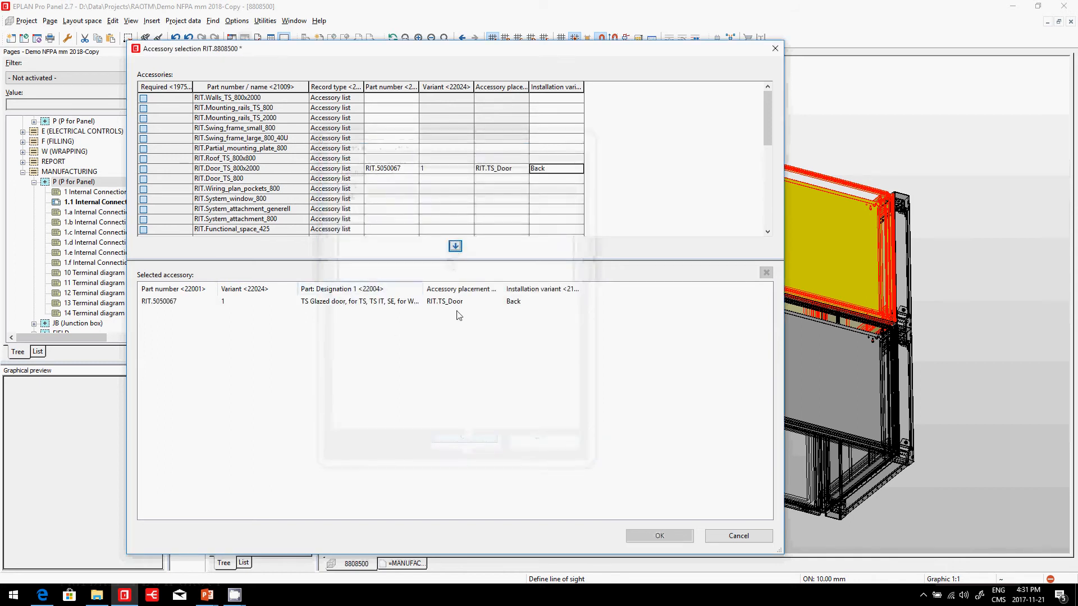
pyautogui.click(658, 536)
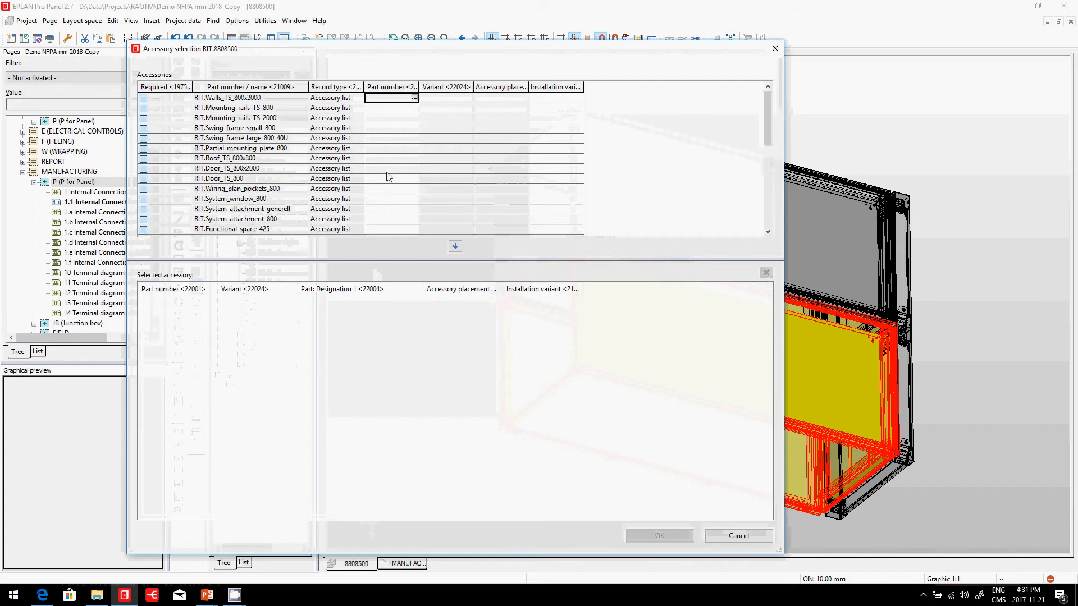
# Step: Add DK-TS glazed door RIT.7824202 with the Front installation variant to the enclosure
pyautogui.click(414, 98)
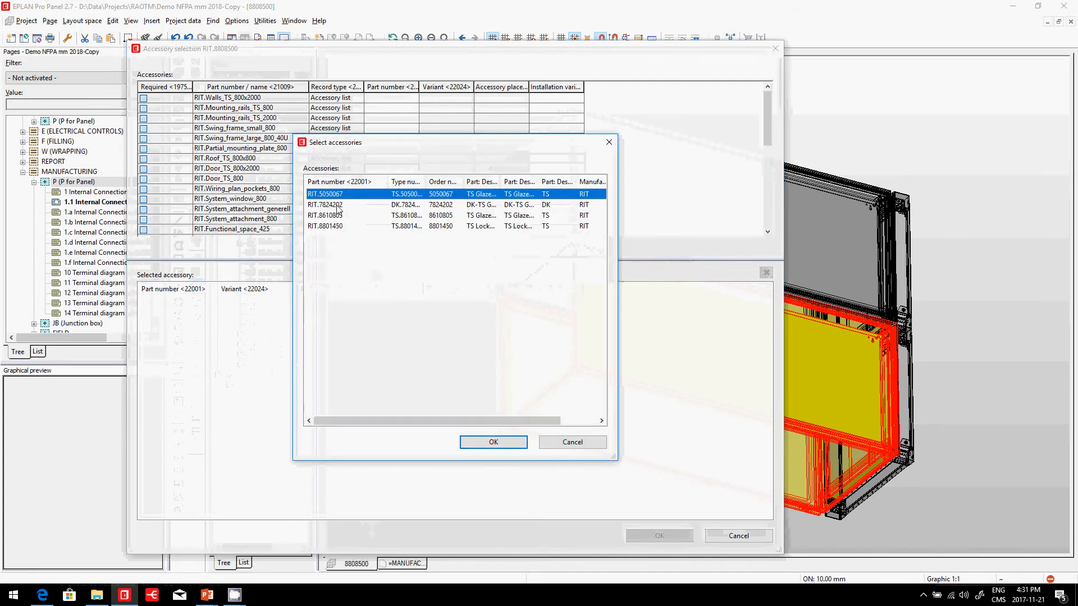
pyautogui.click(325, 204)
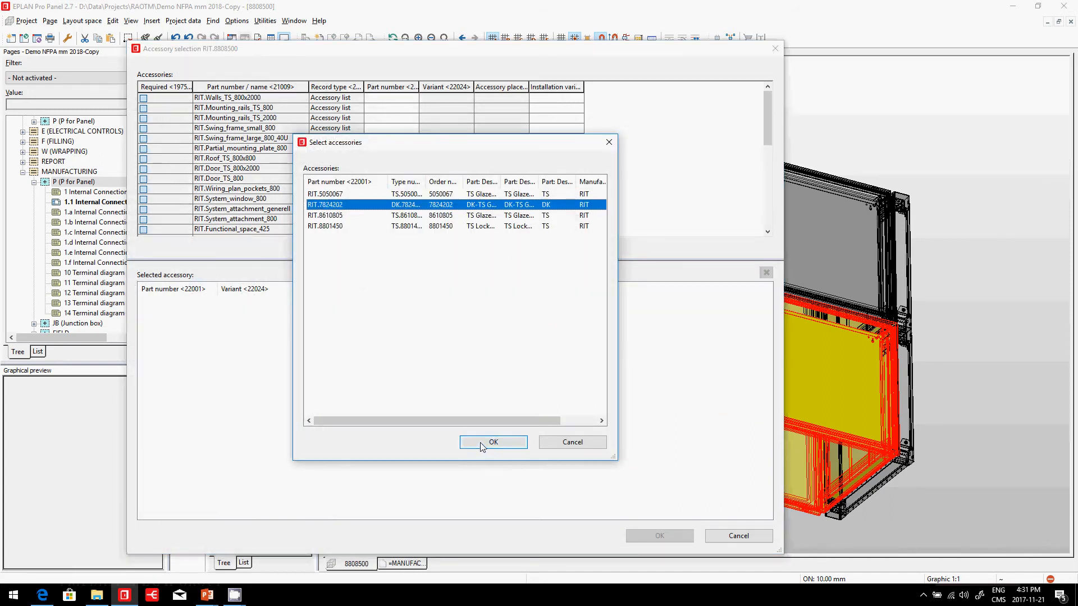
pyautogui.click(493, 442)
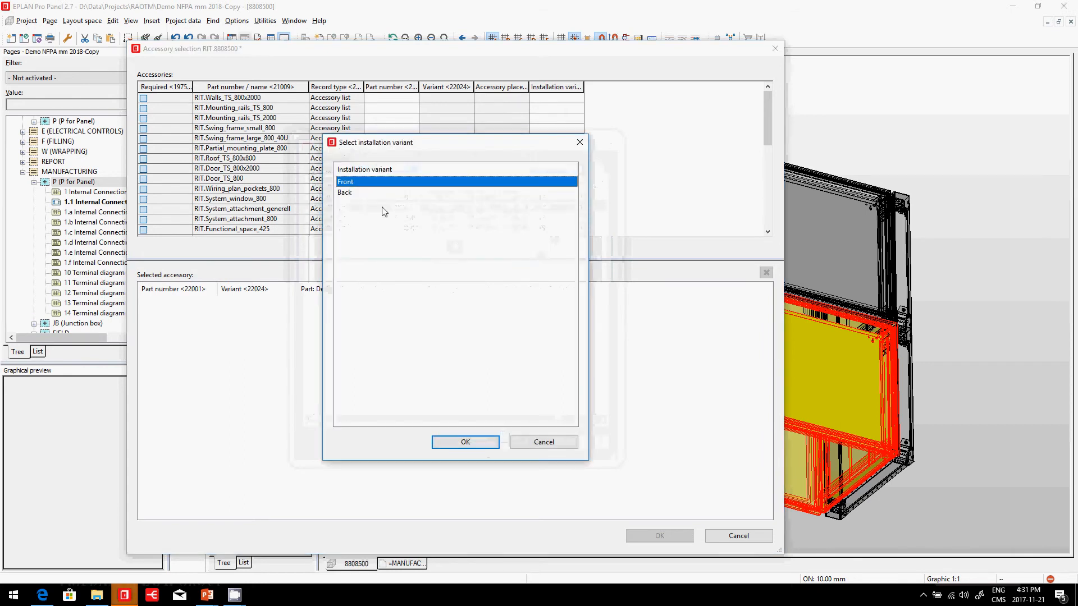
pyautogui.click(465, 442)
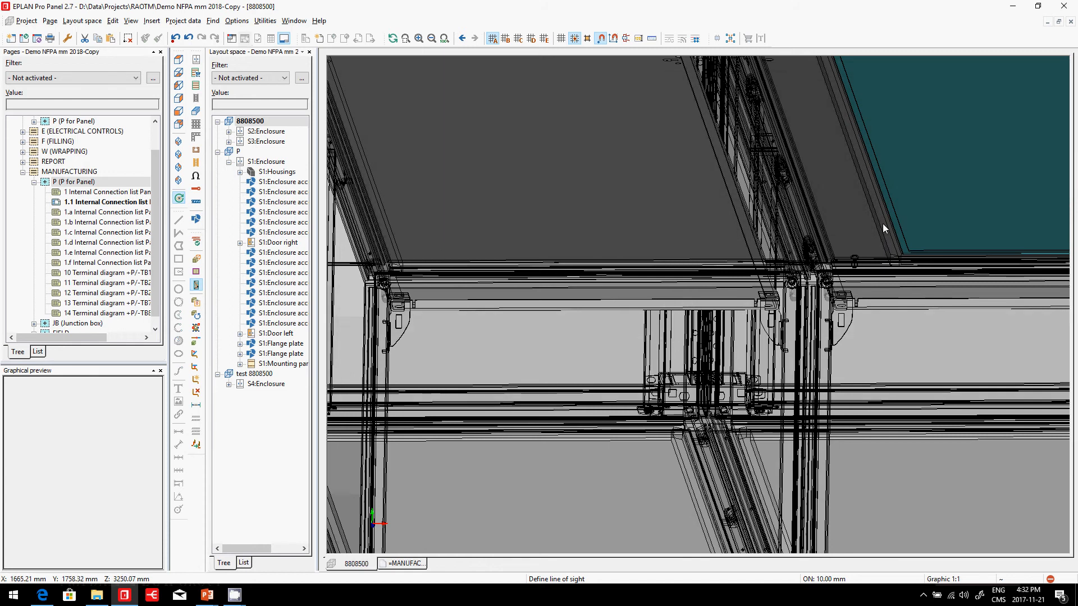
pyautogui.moveTo(690, 269)
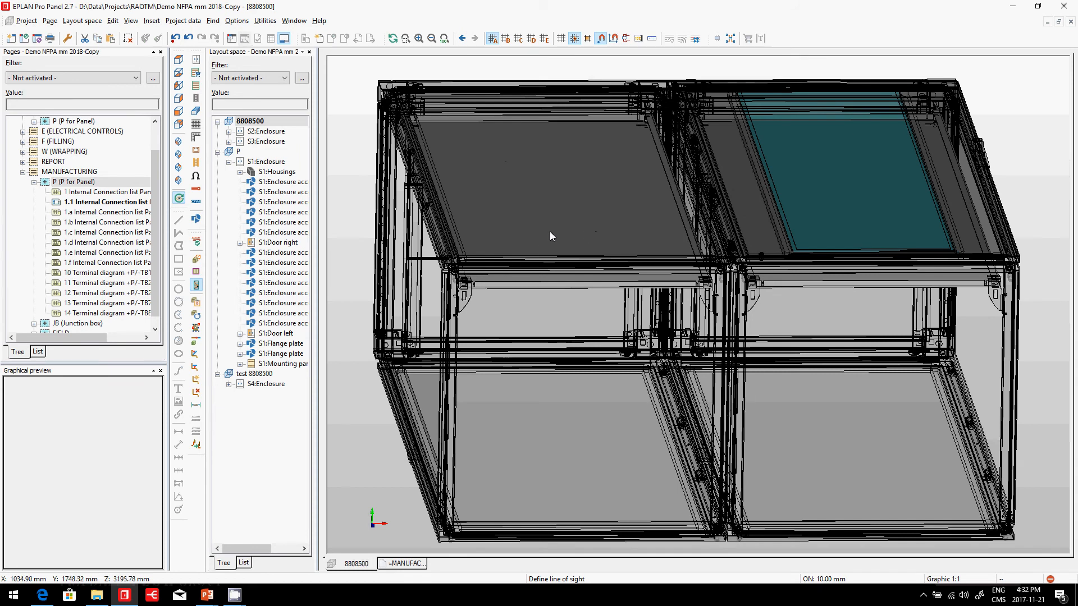
pyautogui.moveTo(199, 218)
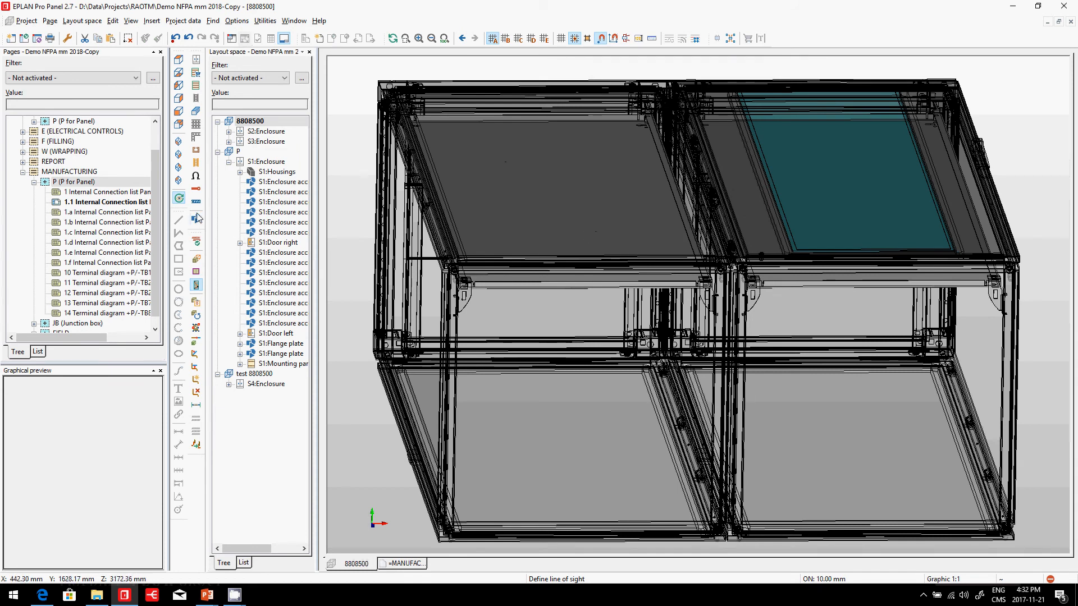
pyautogui.moveTo(178, 158)
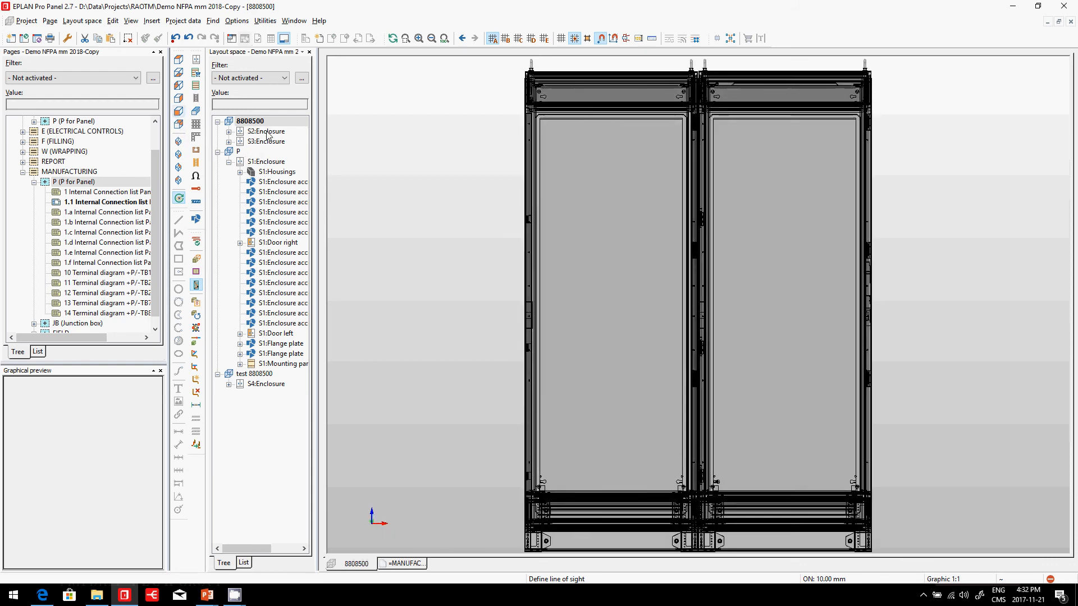
# Step: Display the S2 enclosure's mounting panel, then select the whole 8808500 enclosure assembly
pyautogui.click(265, 132)
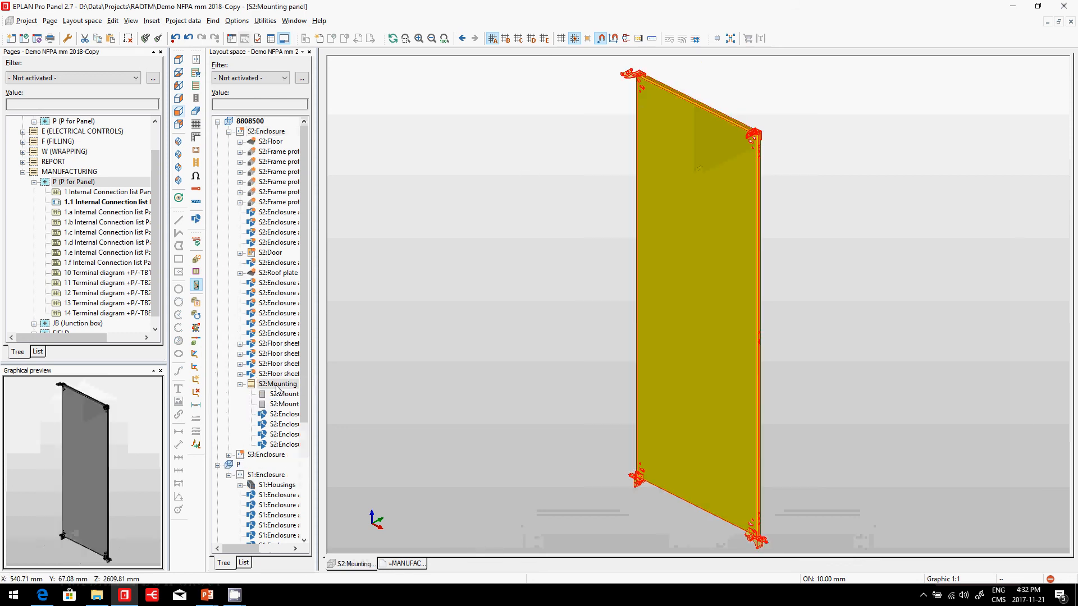
pyautogui.click(252, 122)
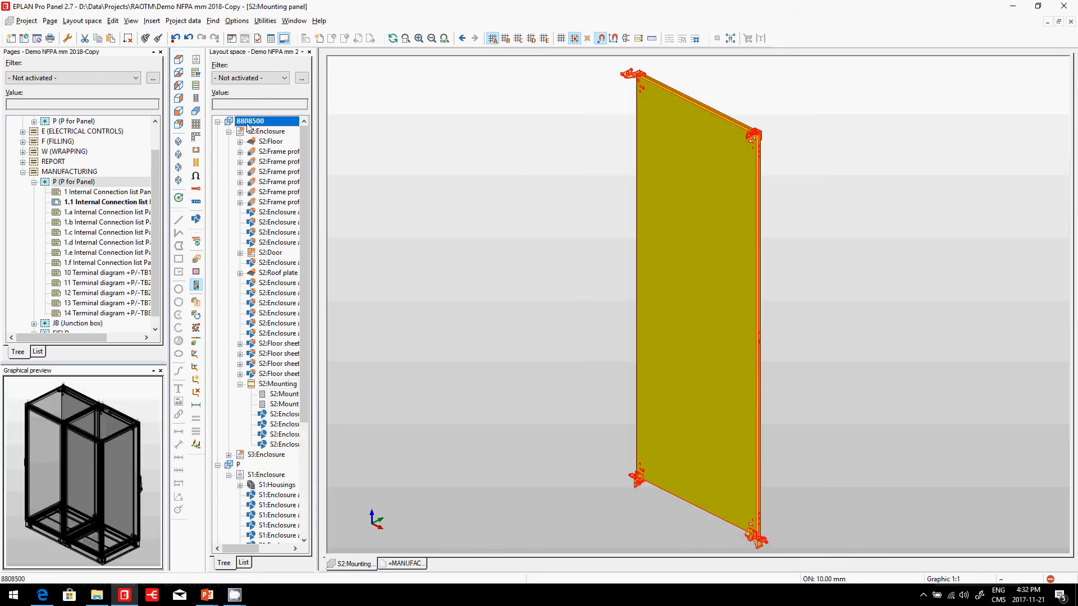
# Step: Show only the enclosures' mounting panels and switch to layout page =MANUFACTURING+P/1.1
pyautogui.rightClick(250, 122)
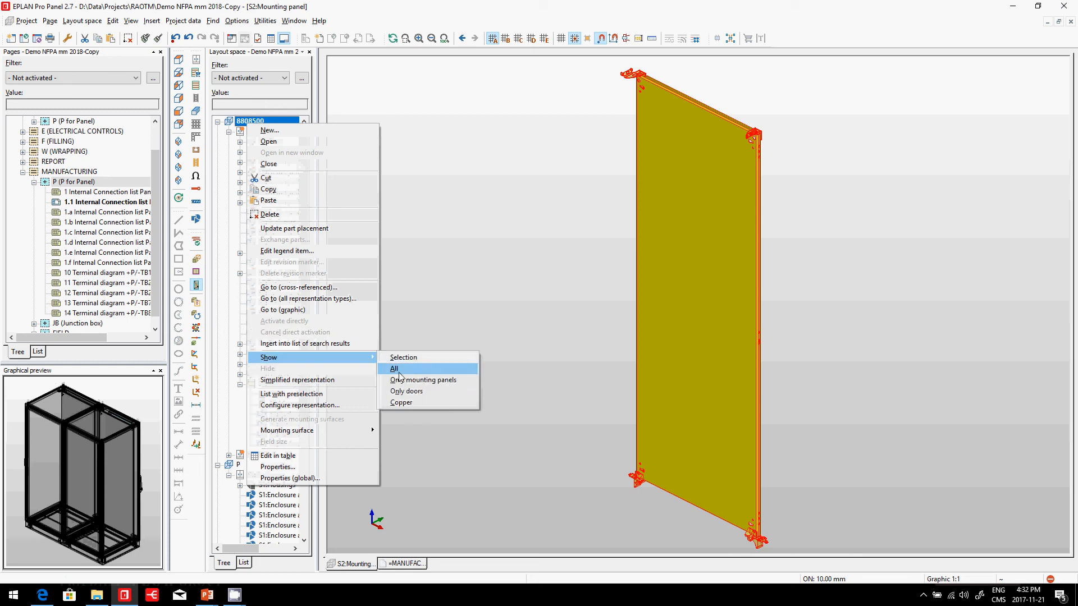
pyautogui.click(394, 369)
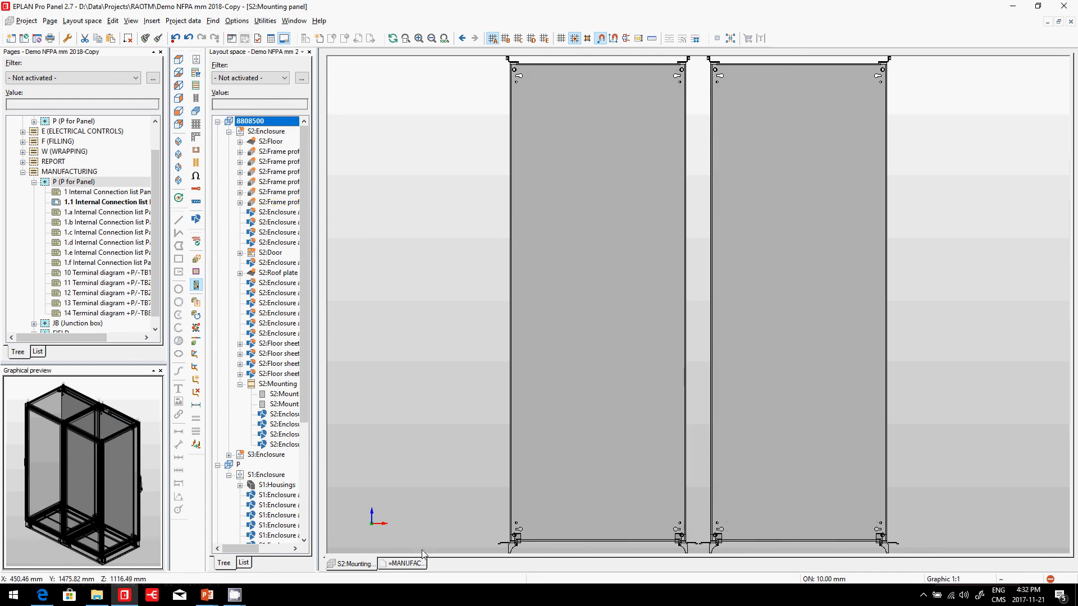
pyautogui.moveTo(404, 567)
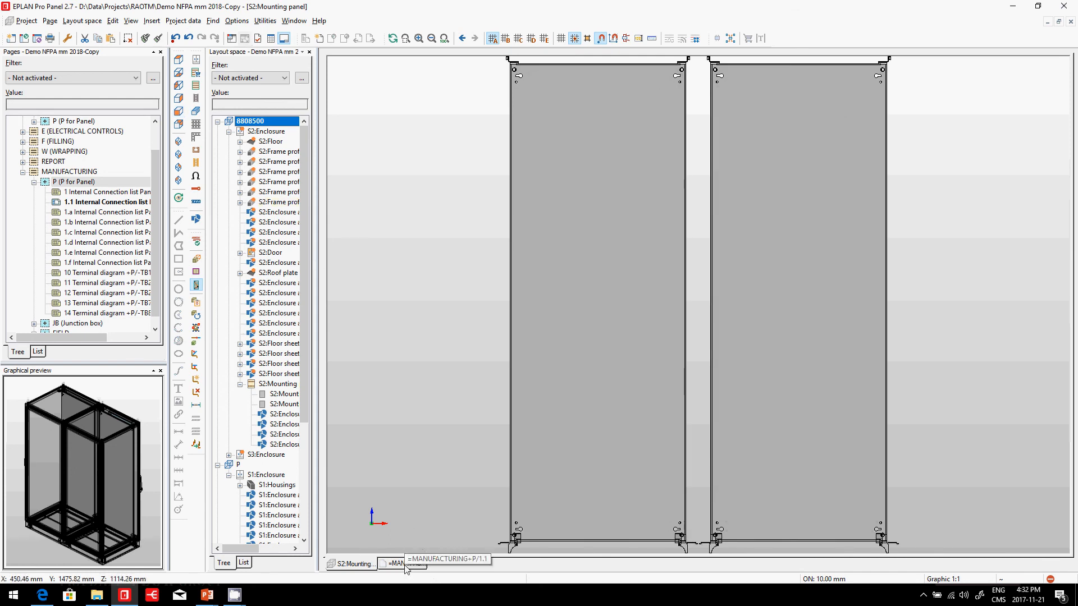
pyautogui.click(399, 563)
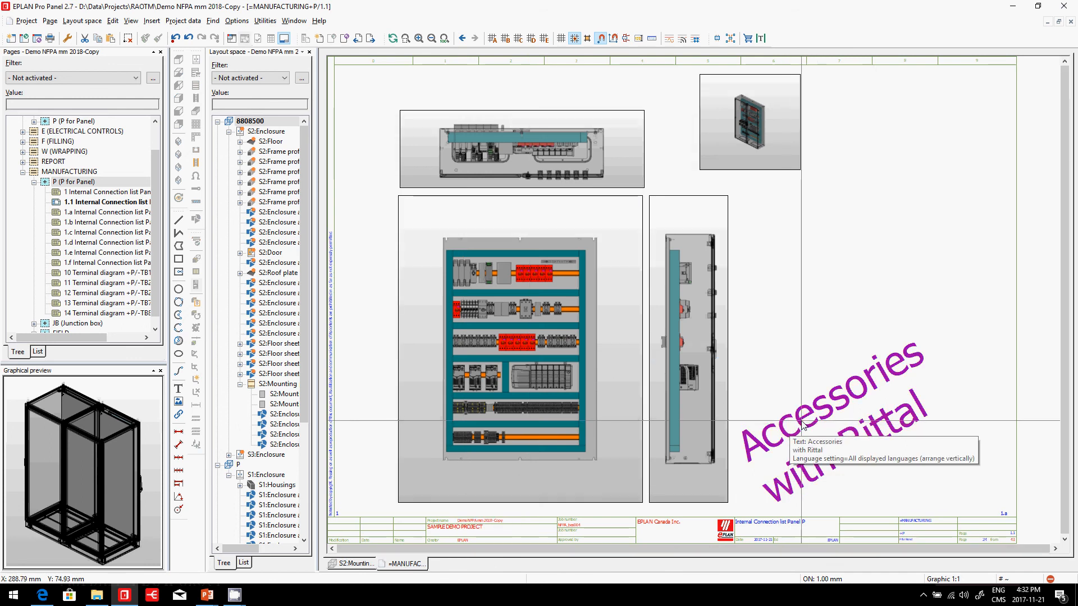